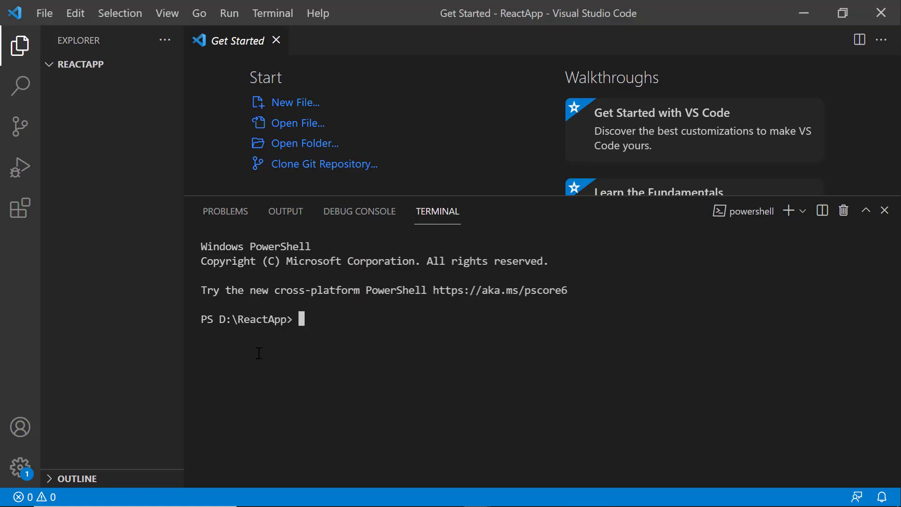
- Run npx create-react-app myreactapp --template typescript in the PowerShell terminal
type("npx")
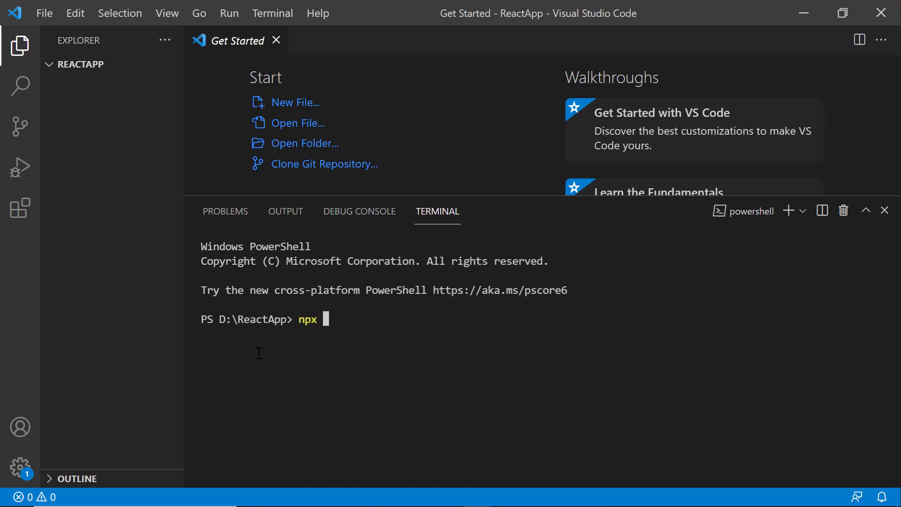
type("create-r")
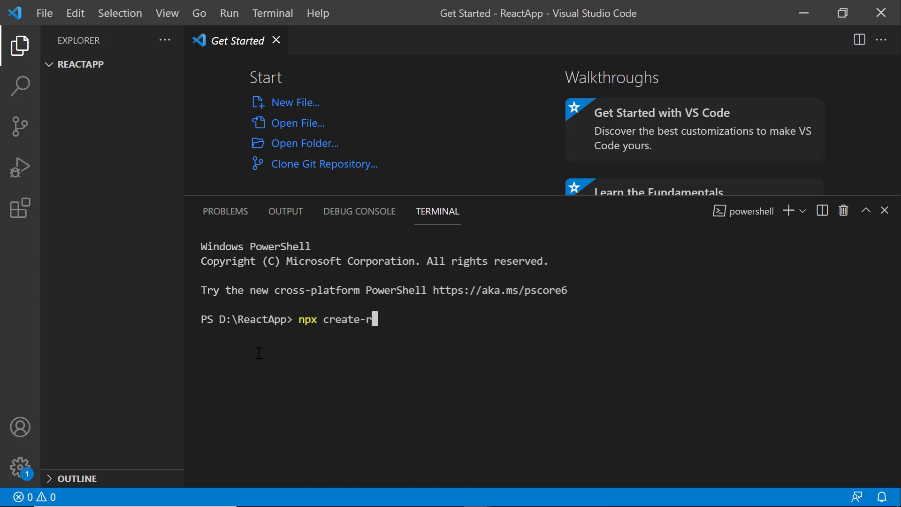
type("eact-app")
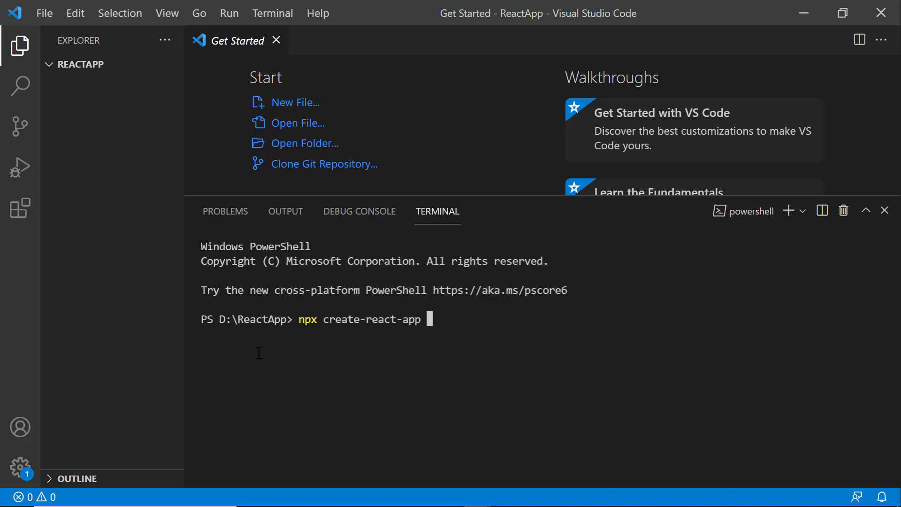
type("myreac")
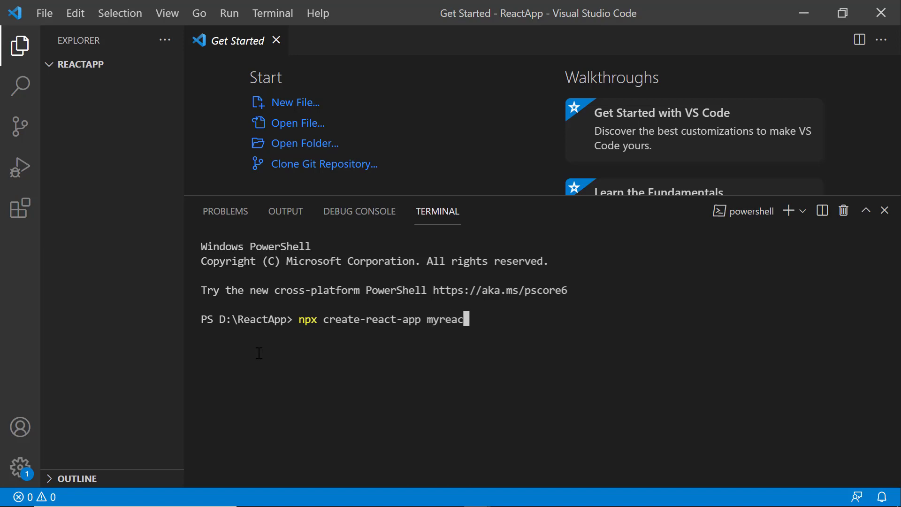
type("tapp")
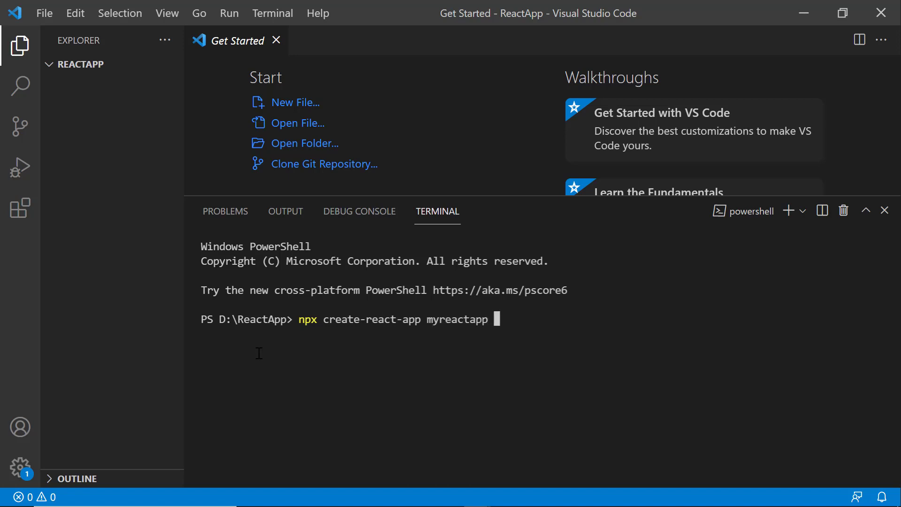
type("--t")
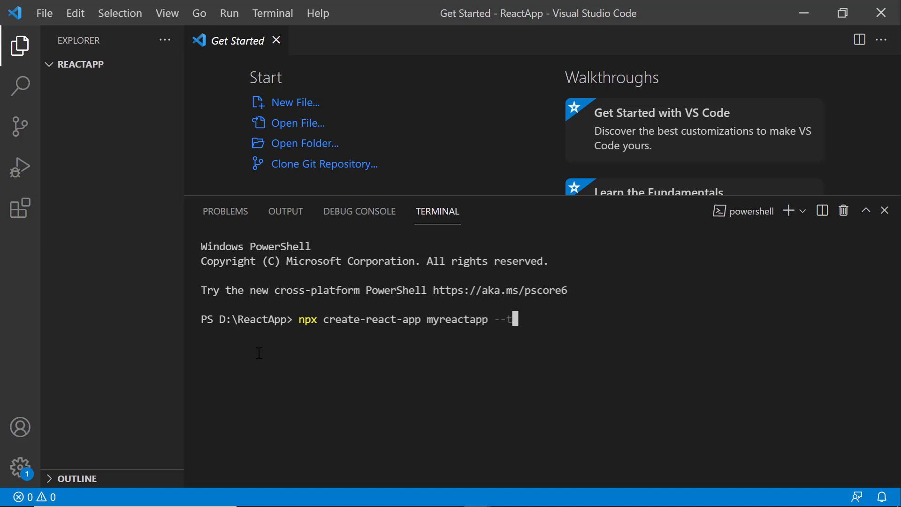
type("emplate")
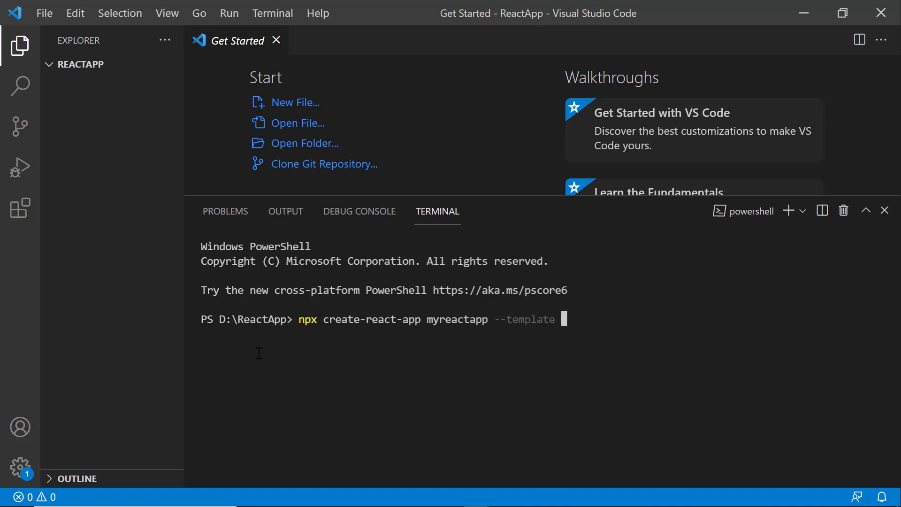
type("typescri")
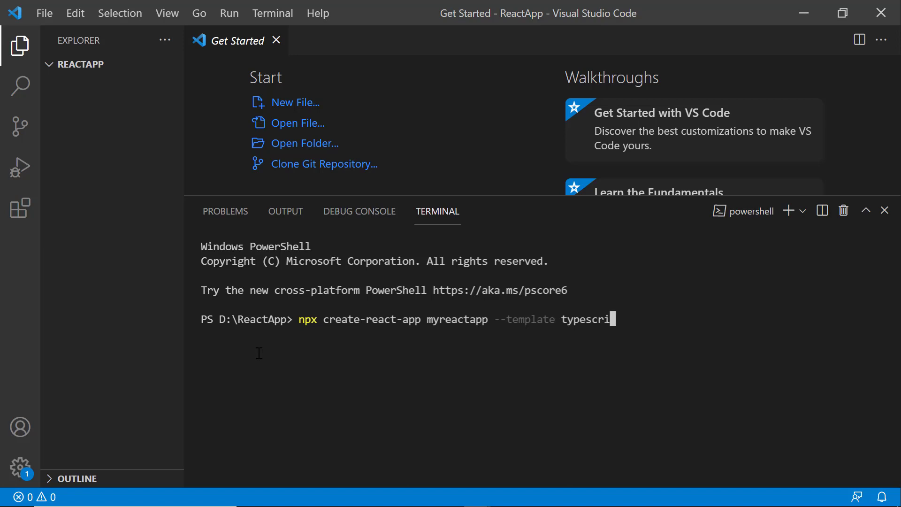
key("Return")
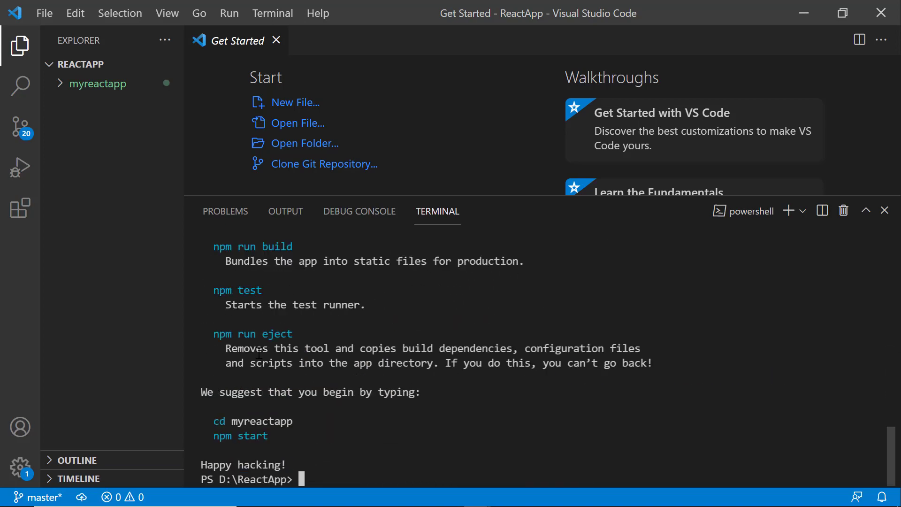
- Change the terminal directory into the myreactapp project folder
type("cd")
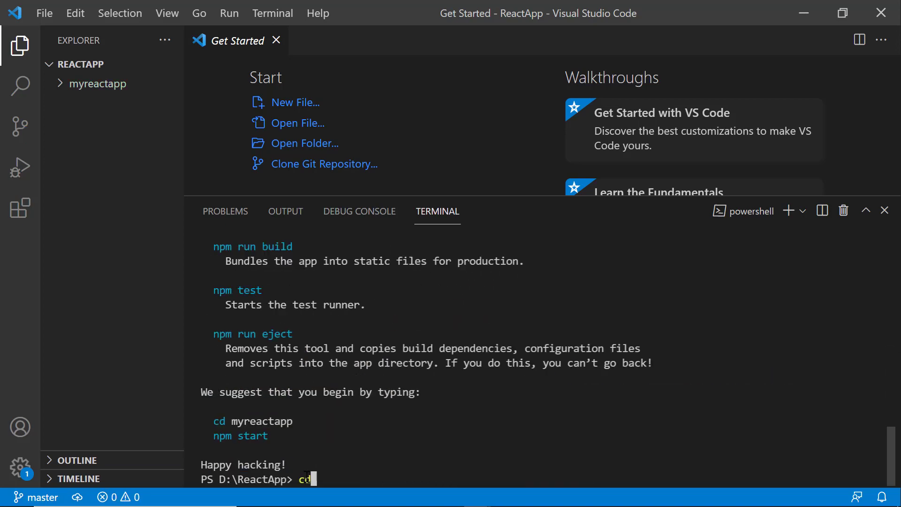
type("myrea")
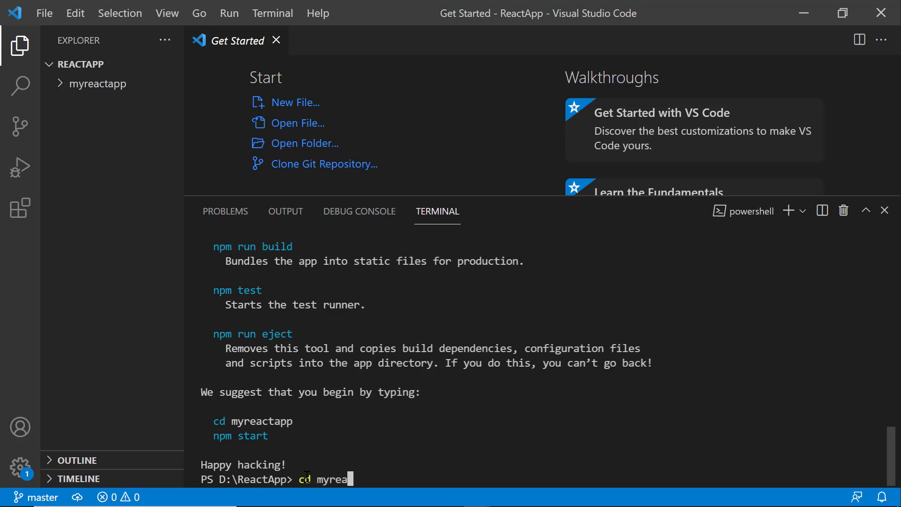
type("ctapp")
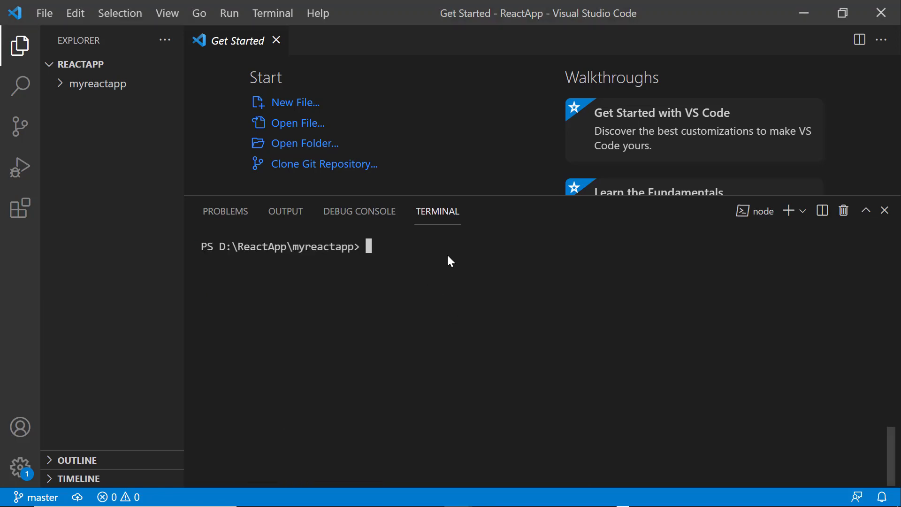
mouse_move(505, 351)
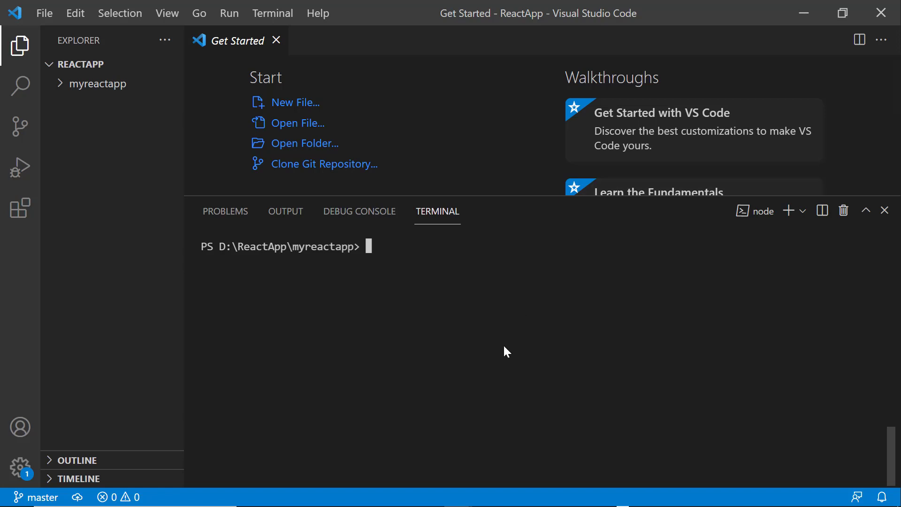
type("npm")
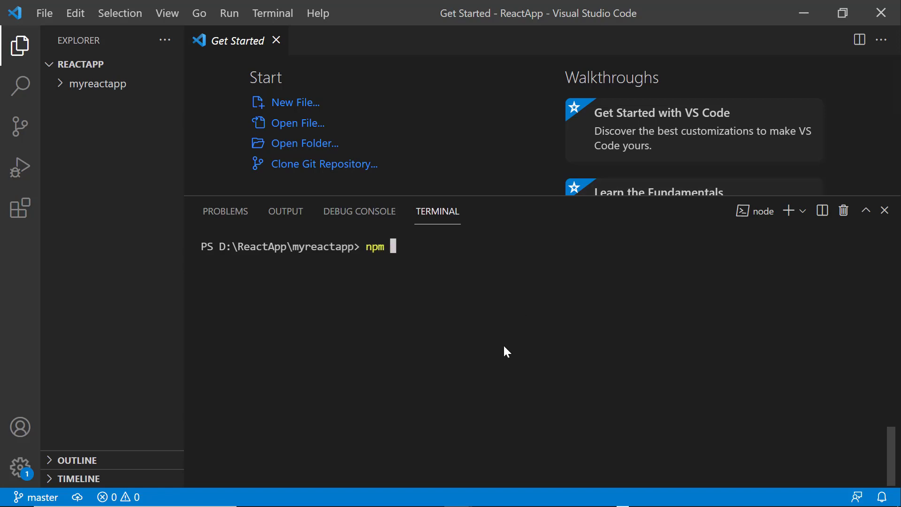
type("install")
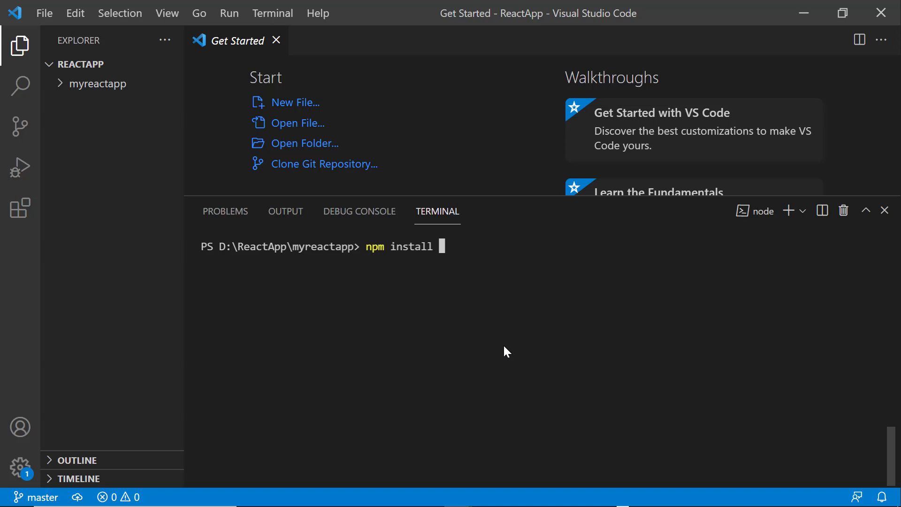
type("@syncfu")
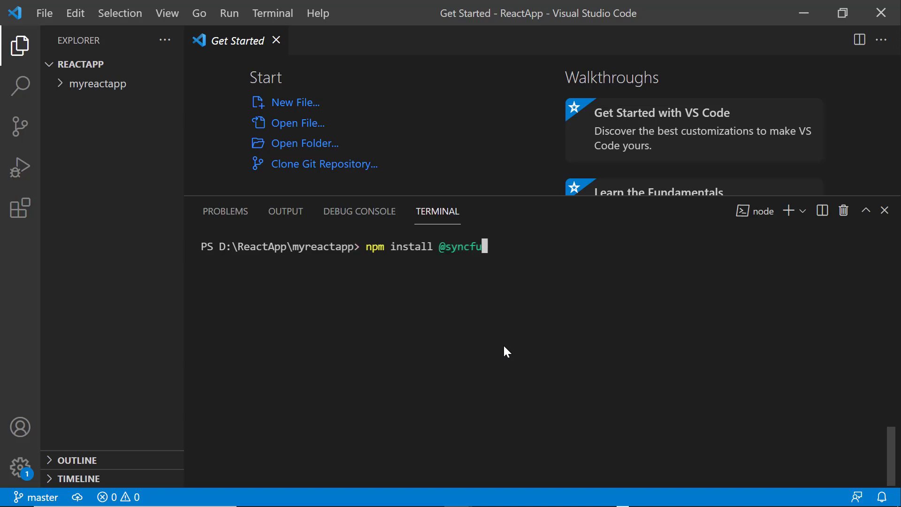
type("sion/ej2")
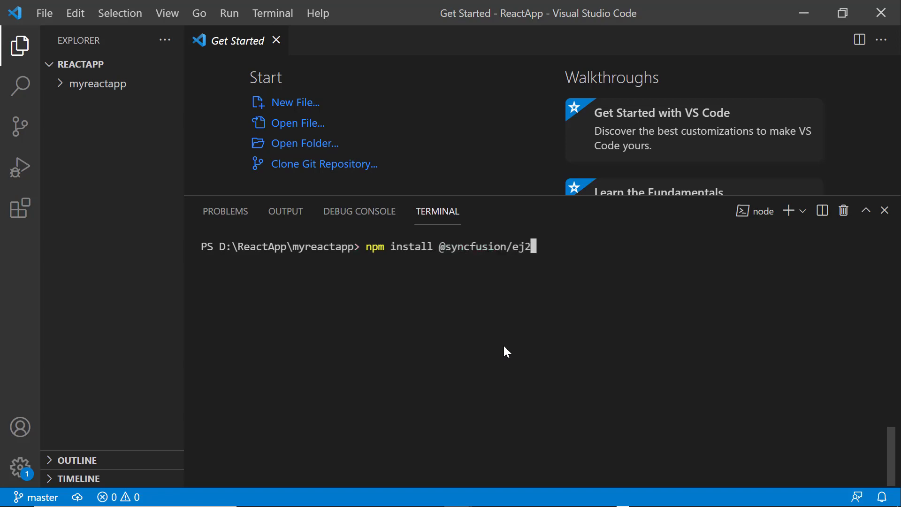
type("-react-inputs")
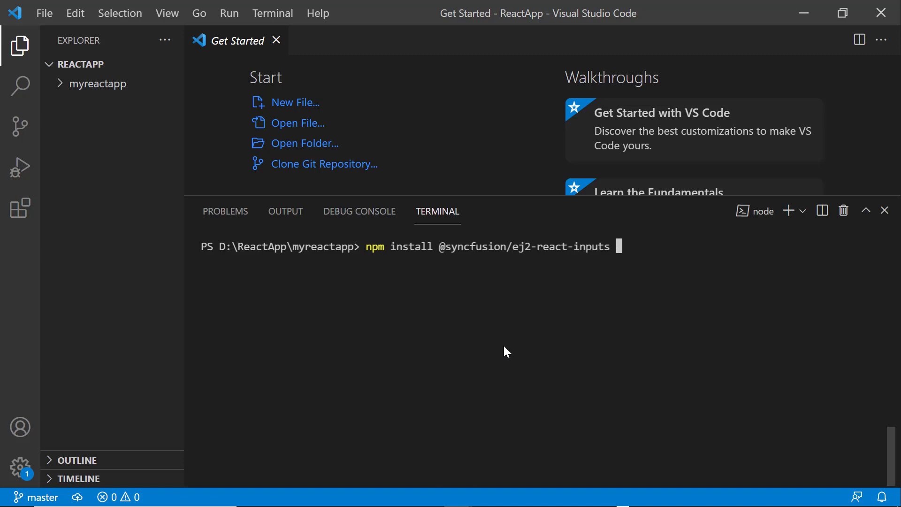
type("-save")
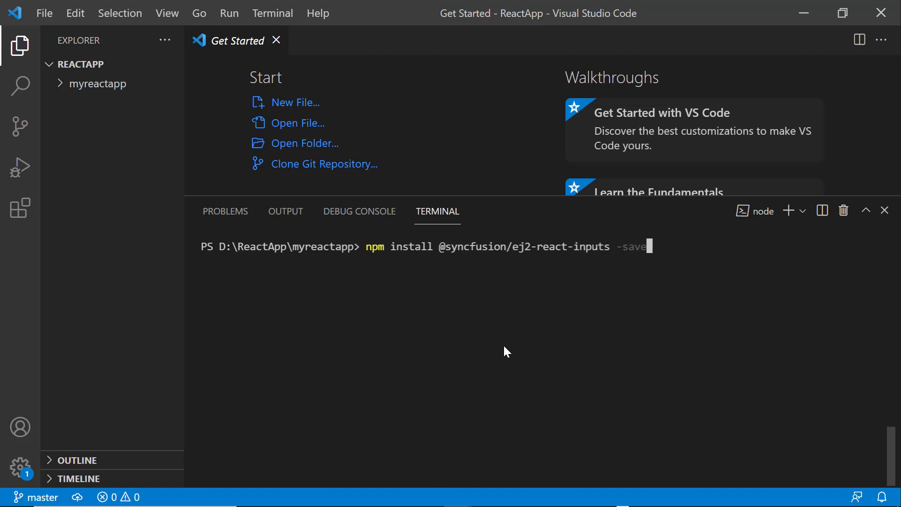
key("Return")
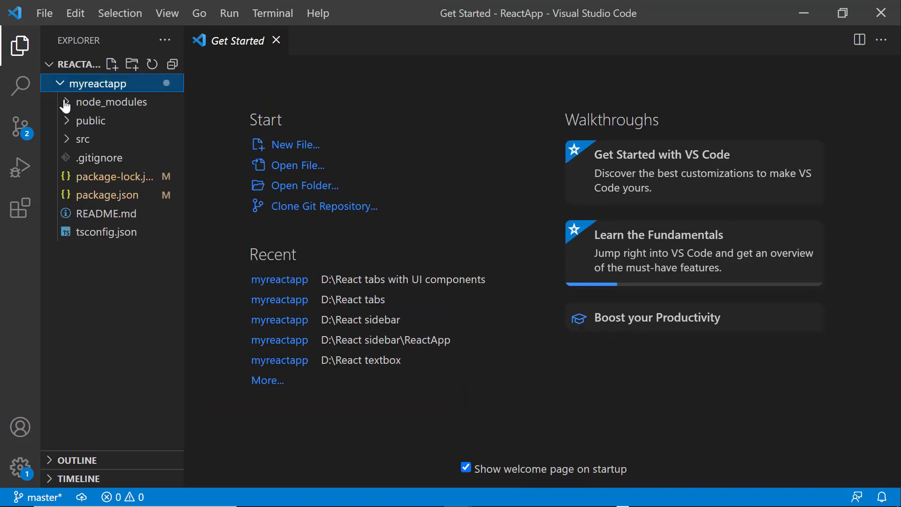
left_click(83, 139)
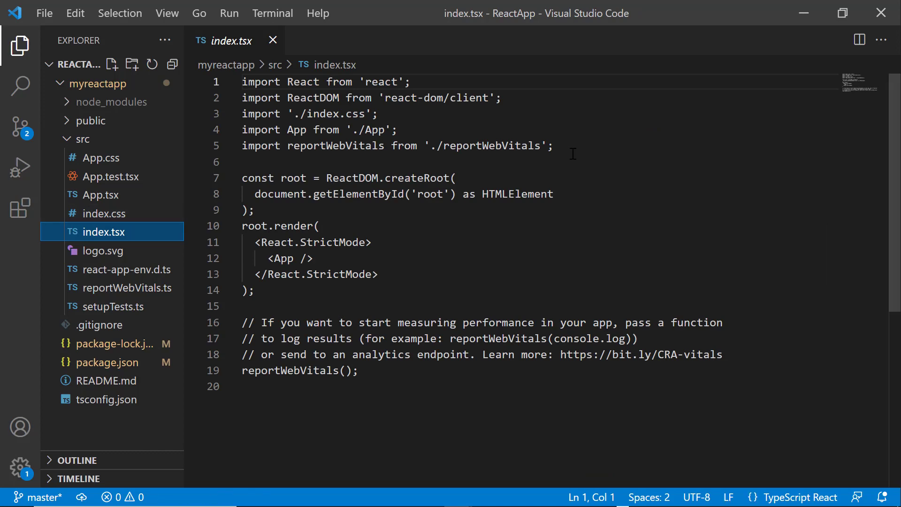
type("i")
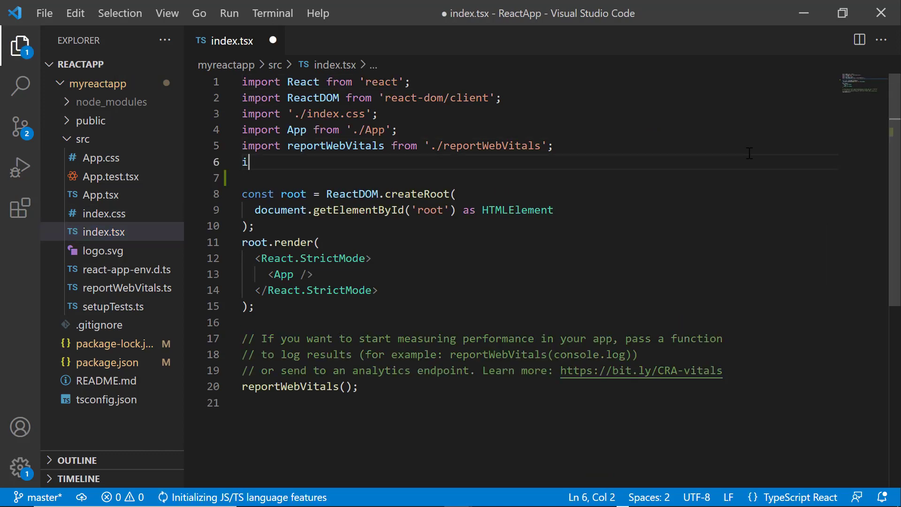
type("mport {reg}")
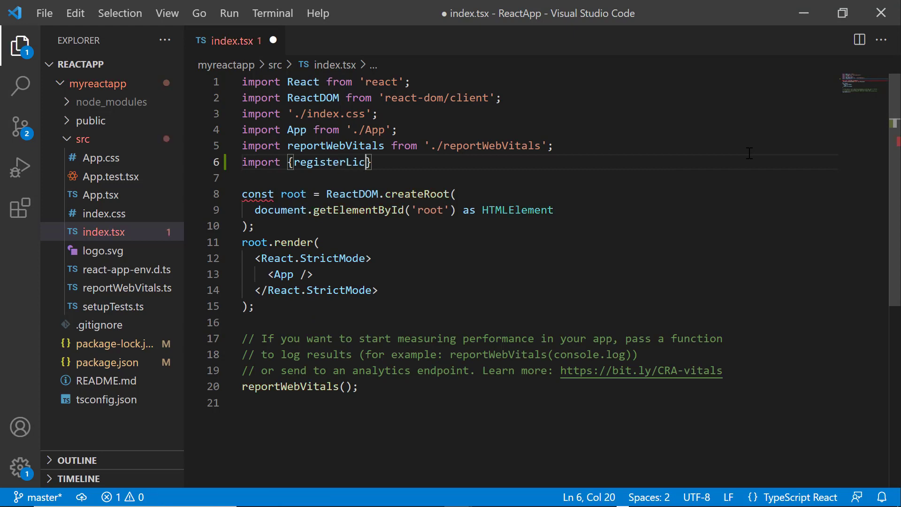
type("ense} fro")
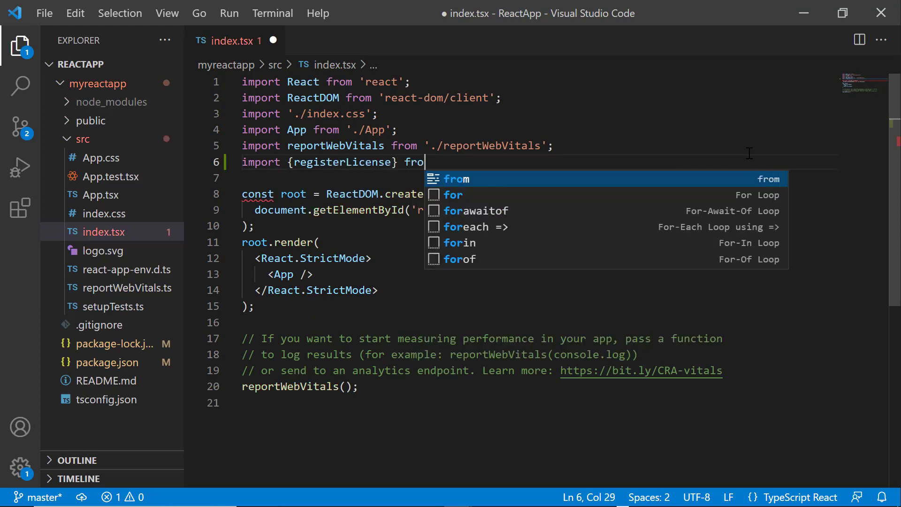
type("'@syncfusion")
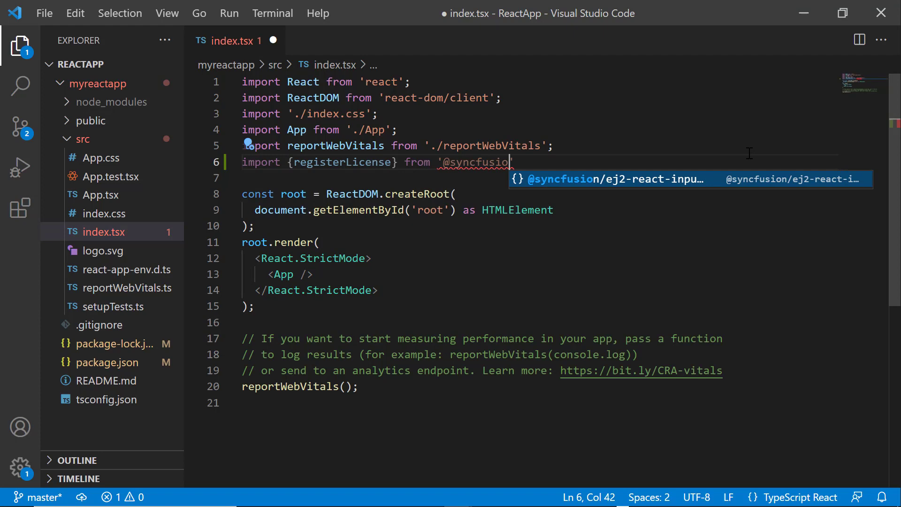
type("/ej2-base';")
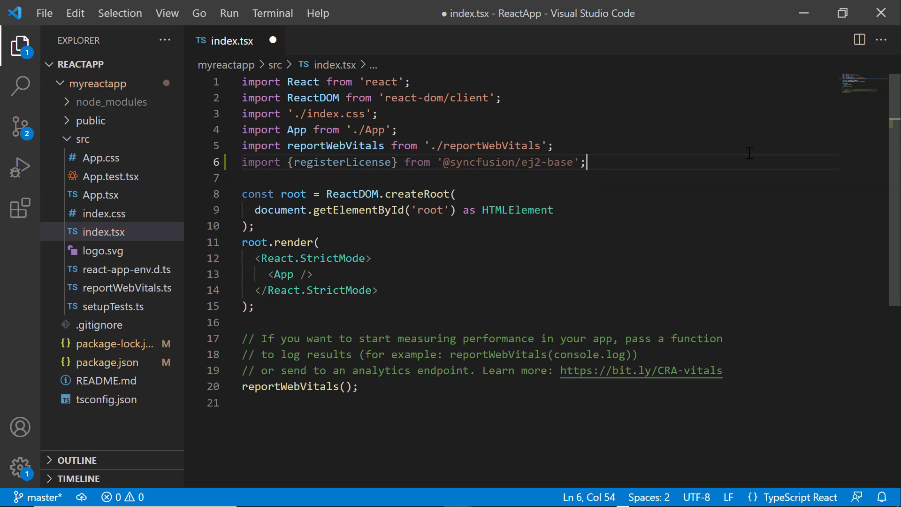
type("registerLicense()")
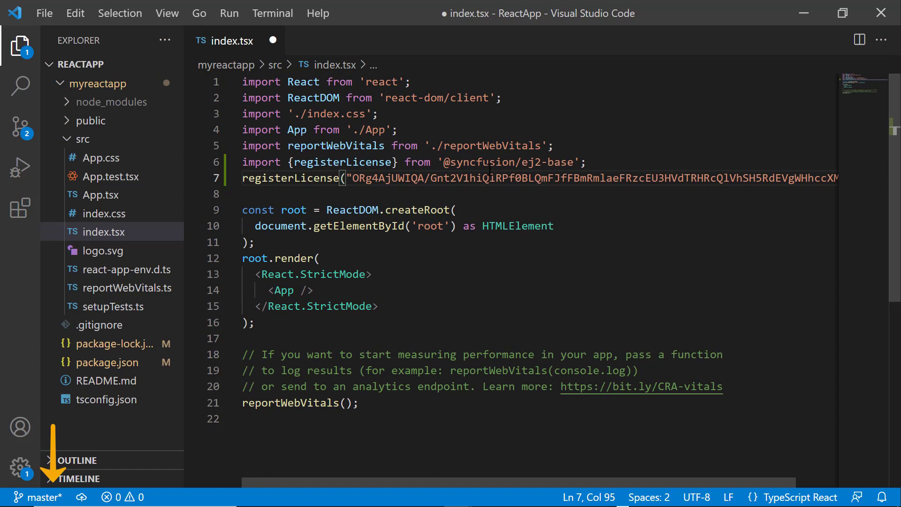
key("ctrl+s")
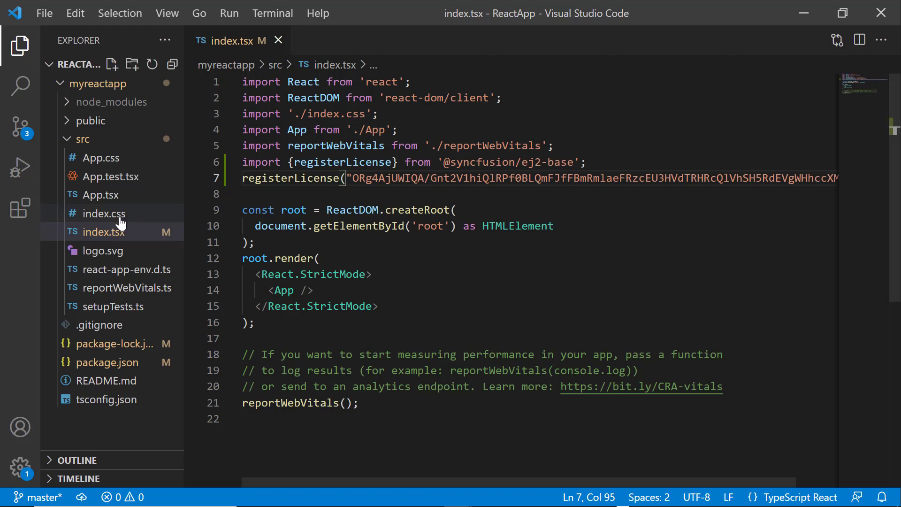
- In App.tsx replace the React and logo imports with an import of TextBoxComponent
left_click(101, 195)
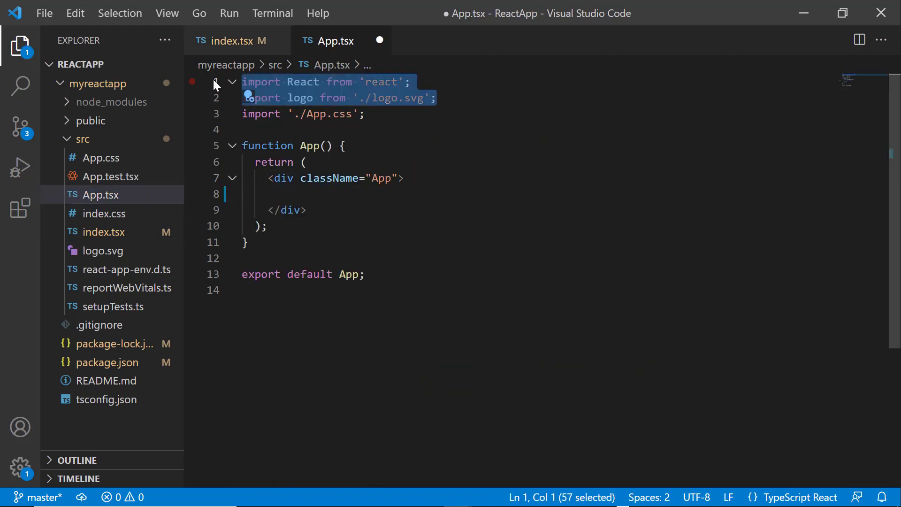
key("Delete")
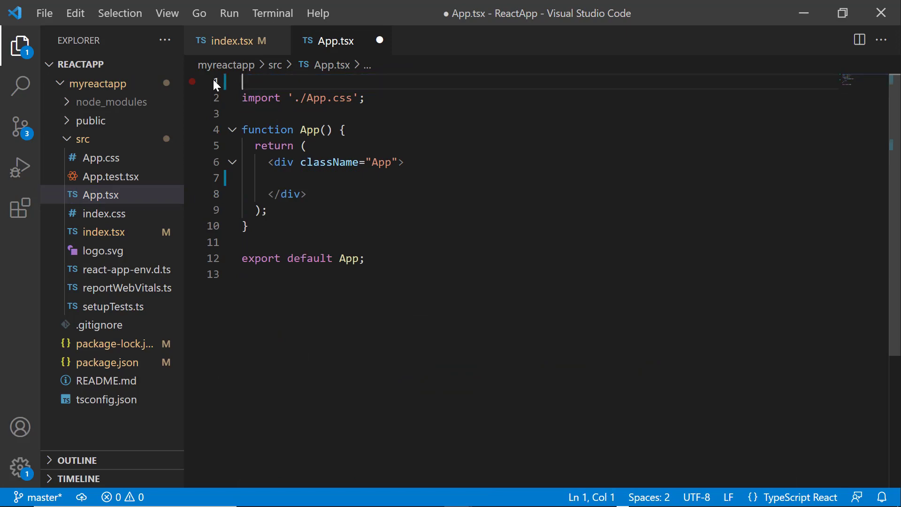
type("import")
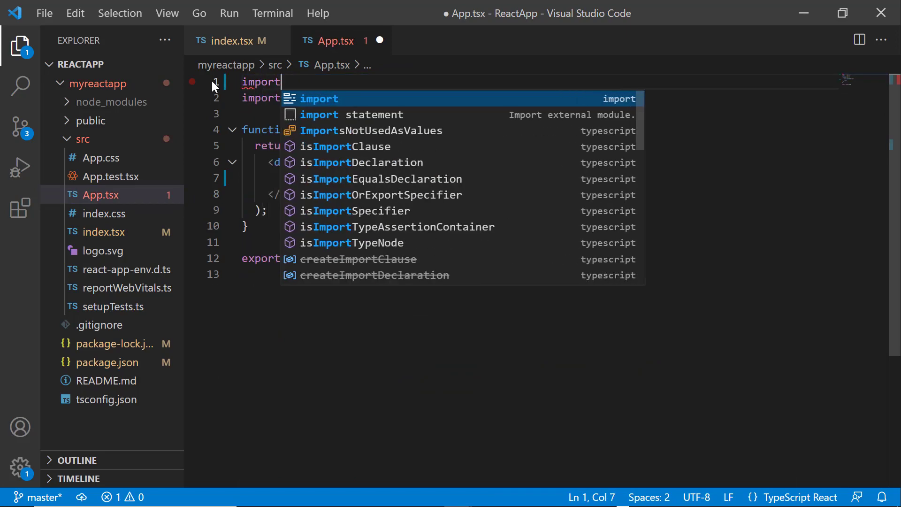
type("{Text}")
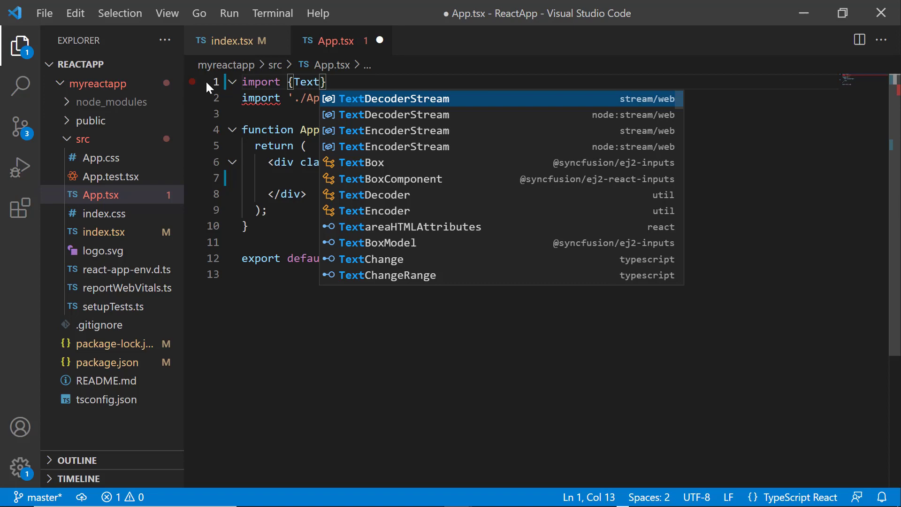
type("BoxComponent")
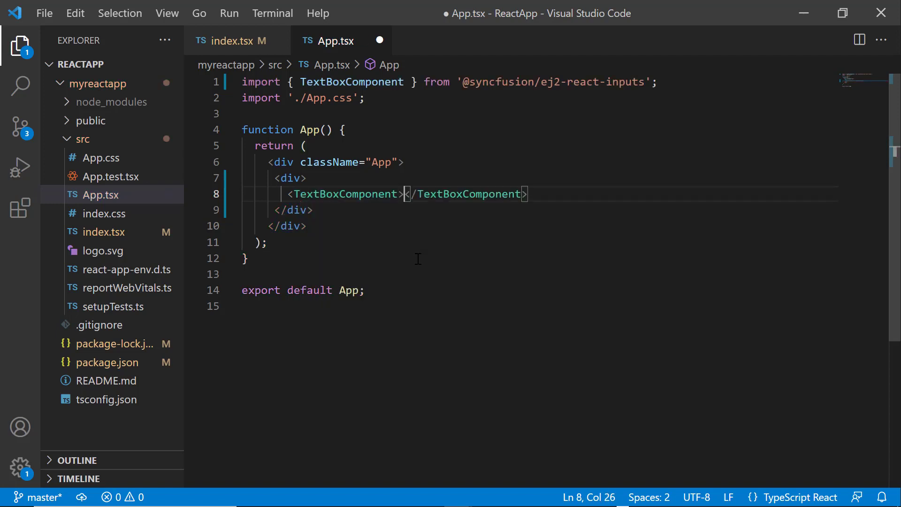
- Render a TextBoxComponent with width '160px' and placeholder 'Enter Name'
type("width='160'>")
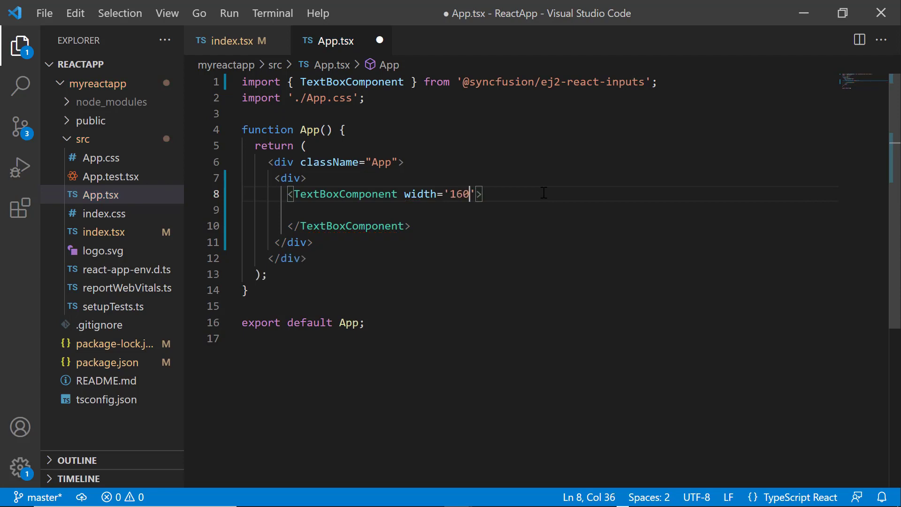
type("px' placeholder='En")
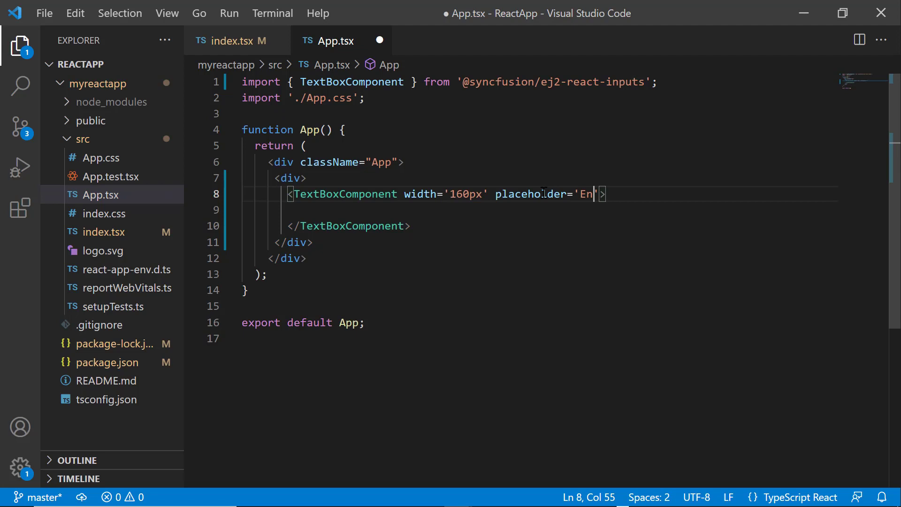
type("ter Name")
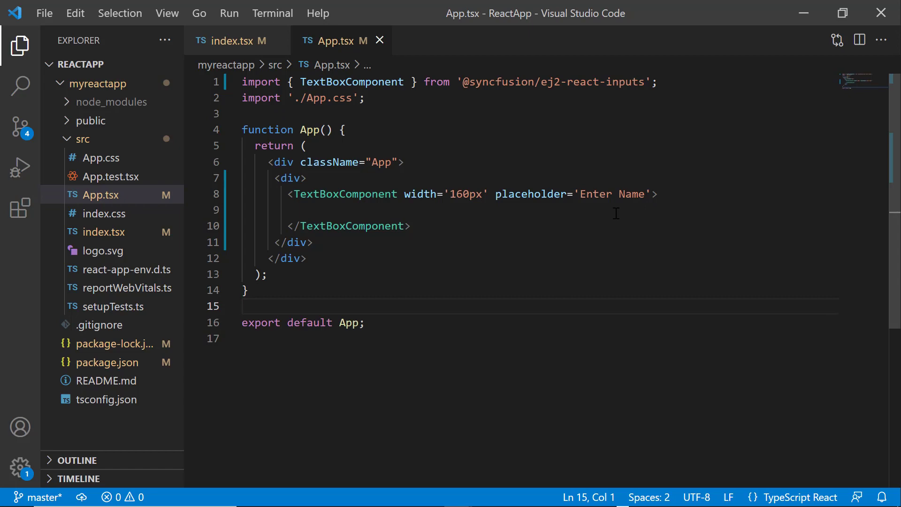
- Replace App.css with the Syncfusion fluent theme imports and 60px top padding, then run npm start
left_click(101, 156)
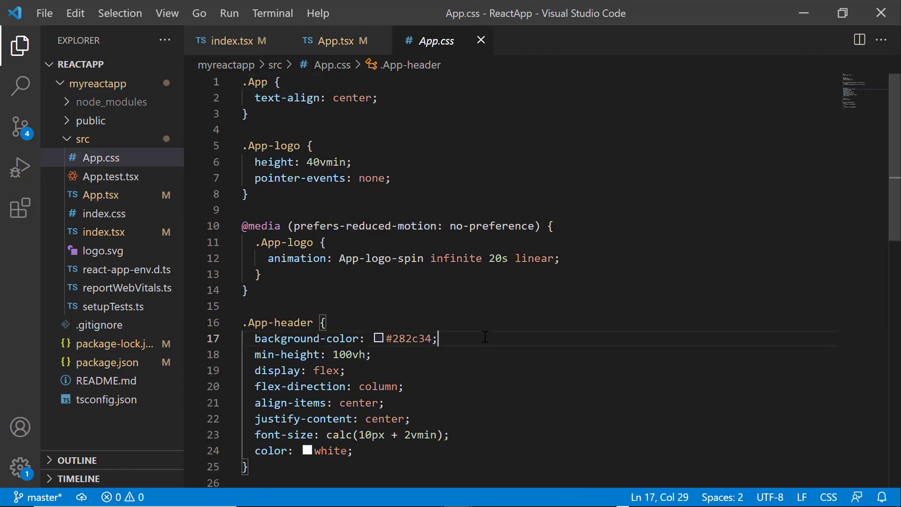
key("ctrl+a")
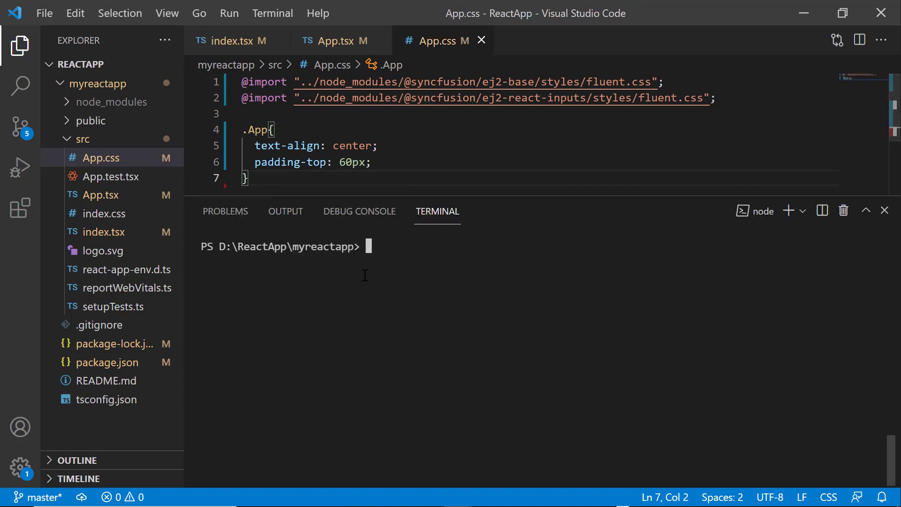
type("npm")
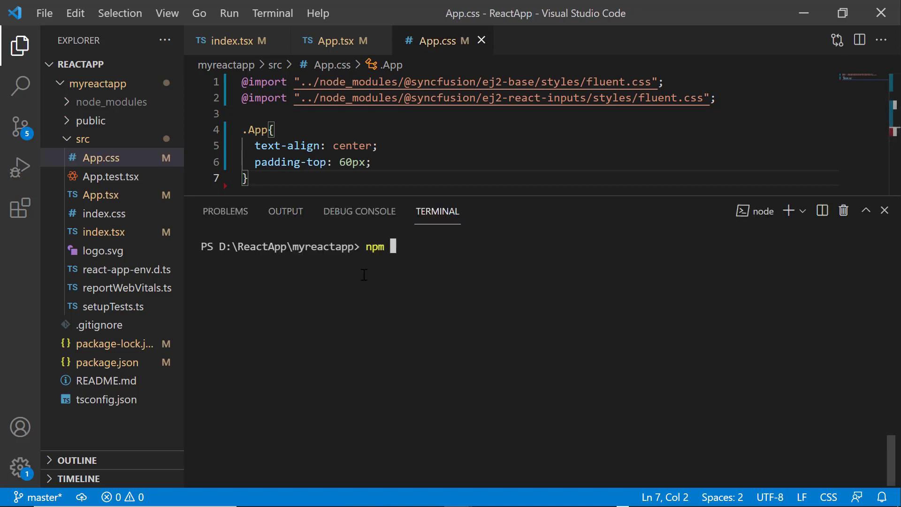
type("start")
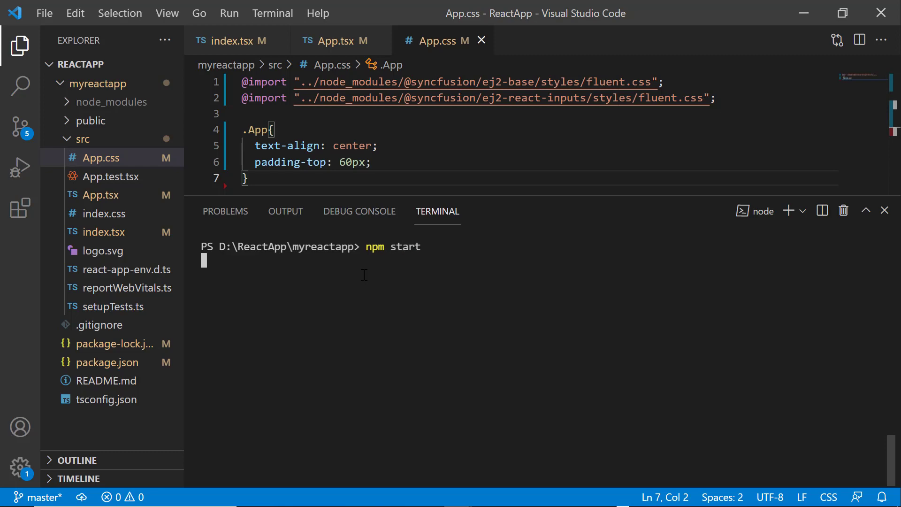
key("Return")
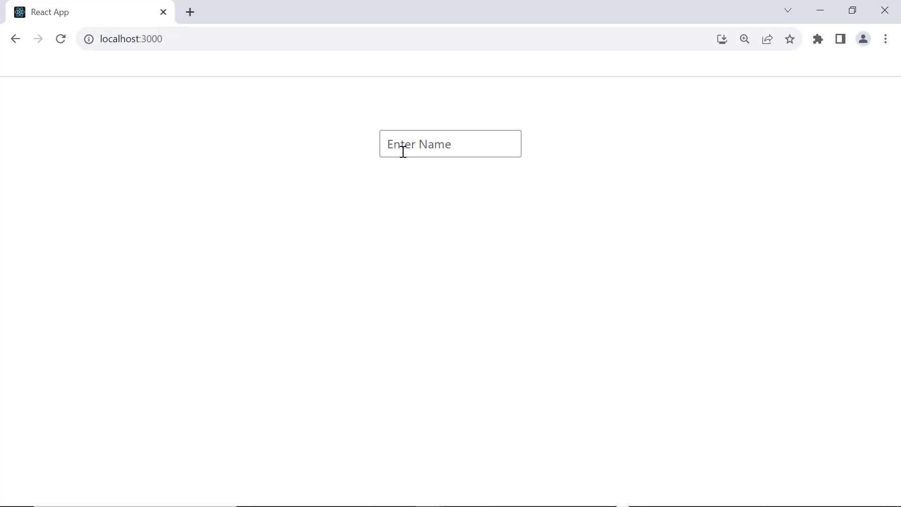
- Enter John in the Enter Name text box at localhost:3000
left_click(449, 144)
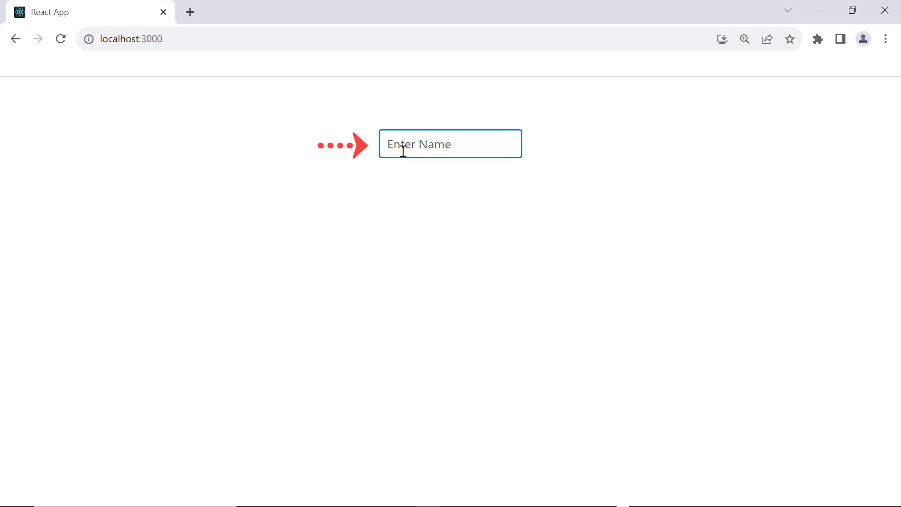
type("J")
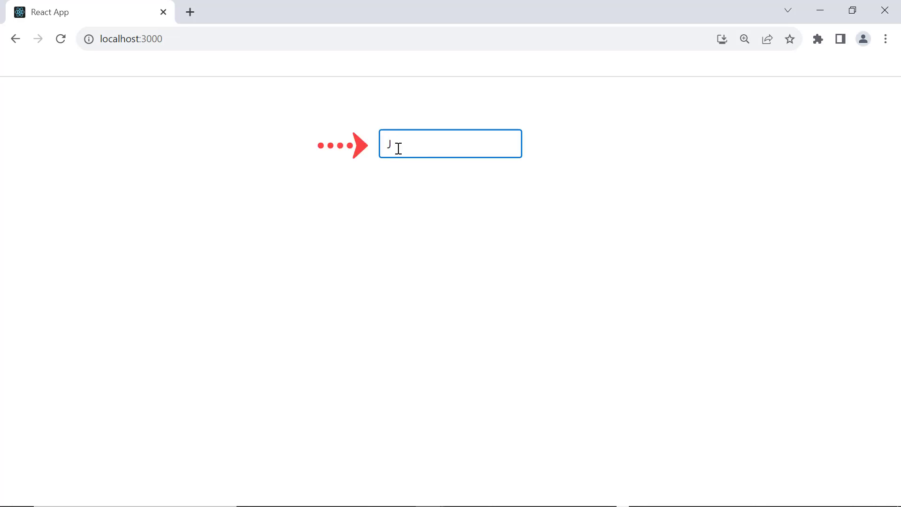
type("ohn")
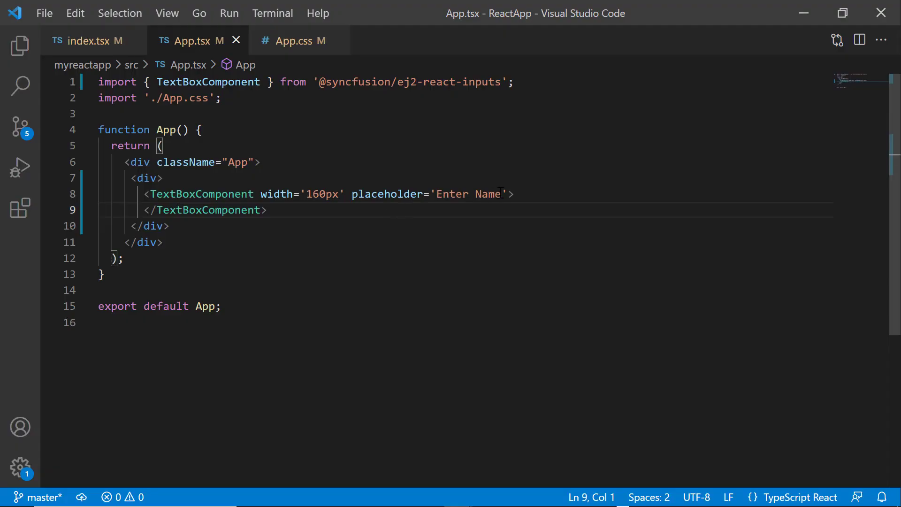
- Give the first text box cssClass 'e-error' with an 'Error' placeholder
type("cssClass")
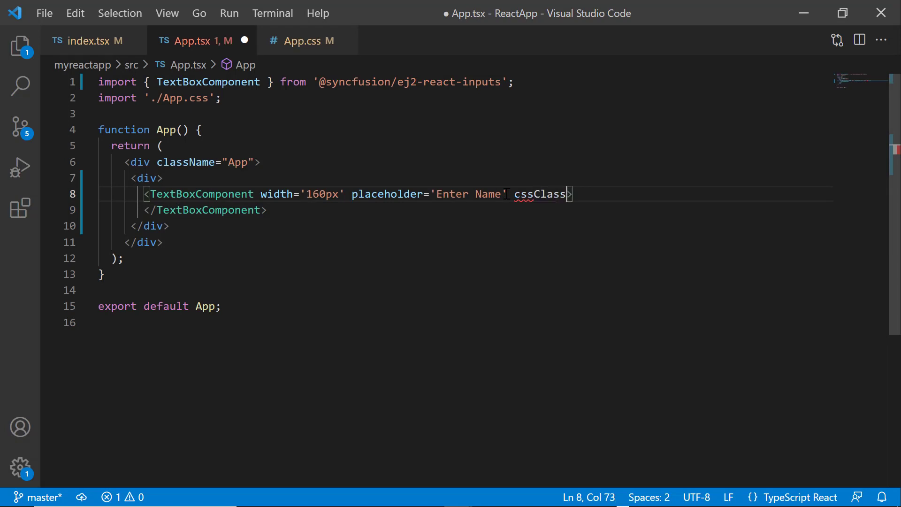
type("=")
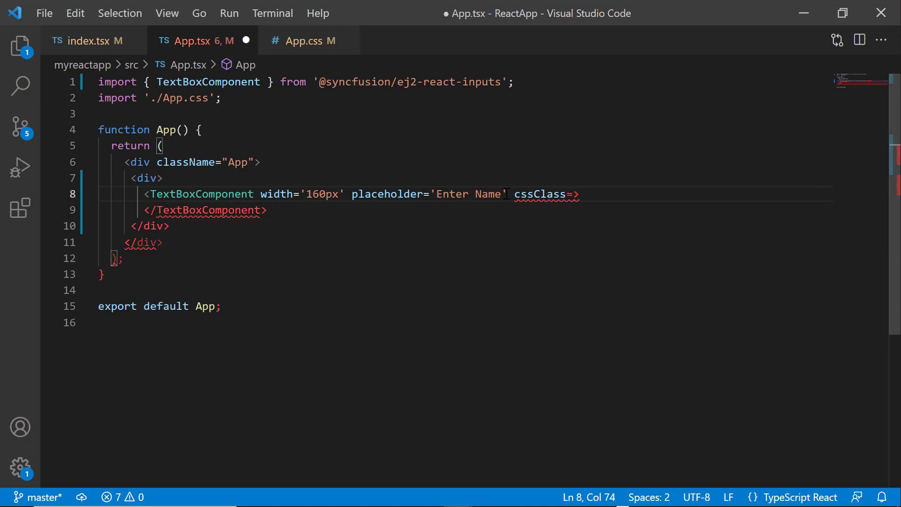
type("'e-e'")
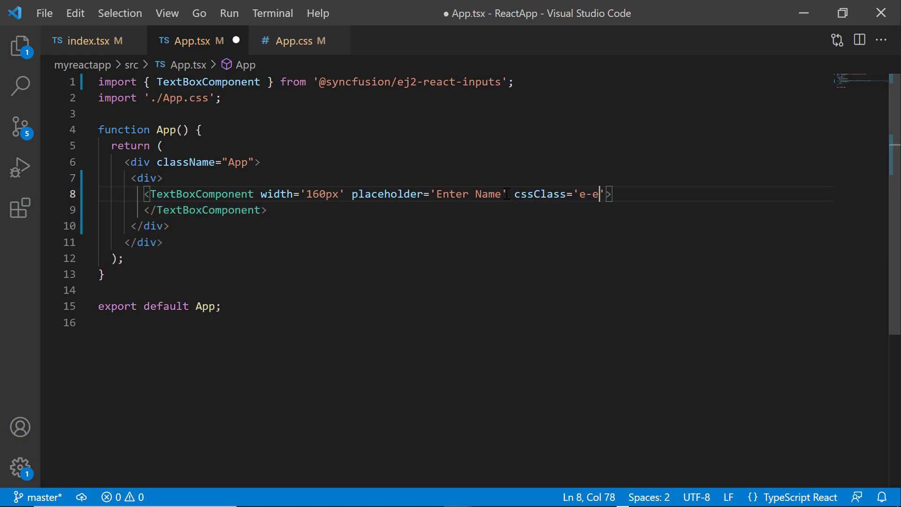
type("rror")
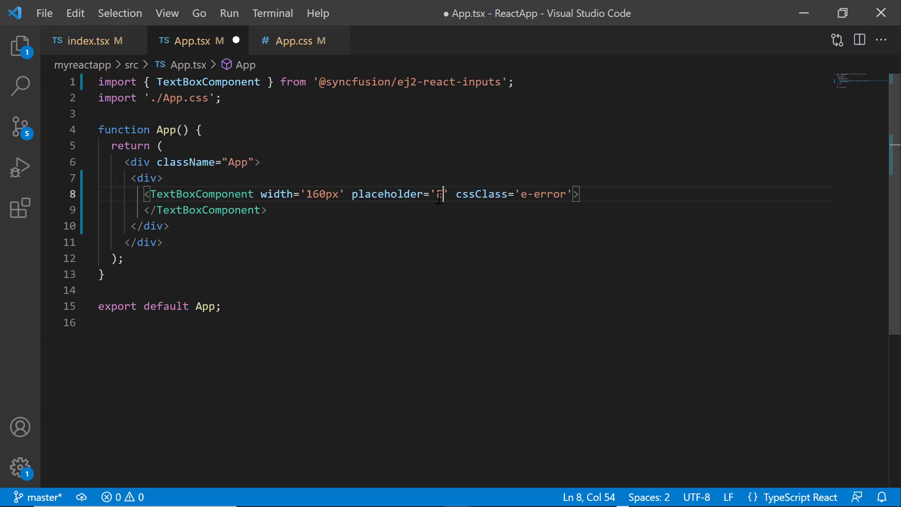
type("rror")
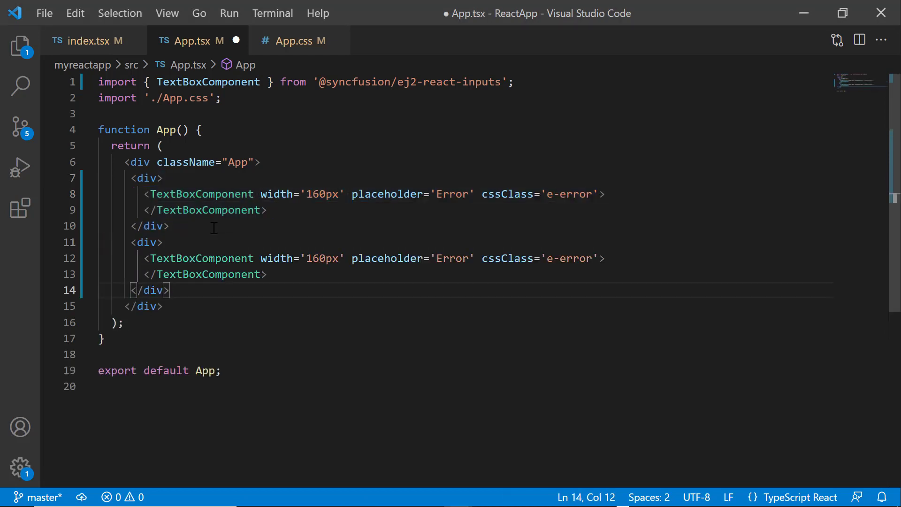
- Set the second box to cssClass 'e-warning' with placeholder 'Warning', add the 'e-success' Success box, and save
left_click(558, 258)
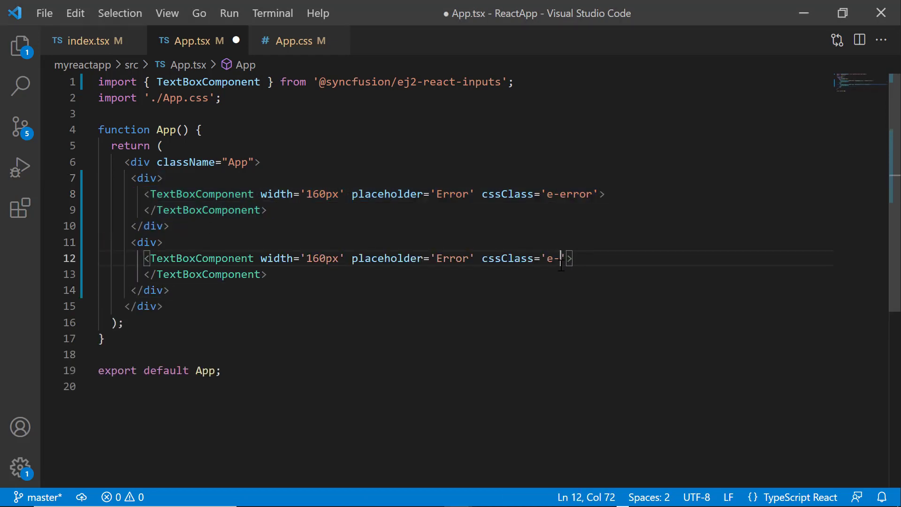
type("warnin")
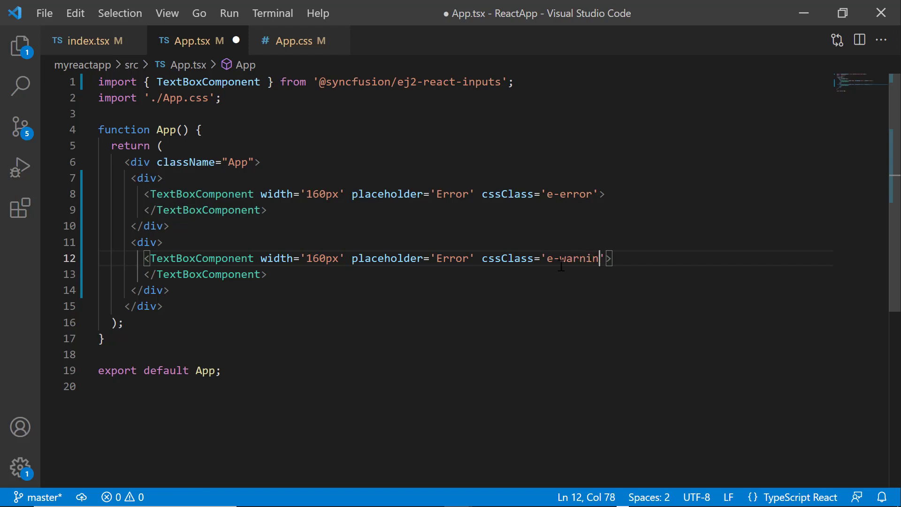
type("g")
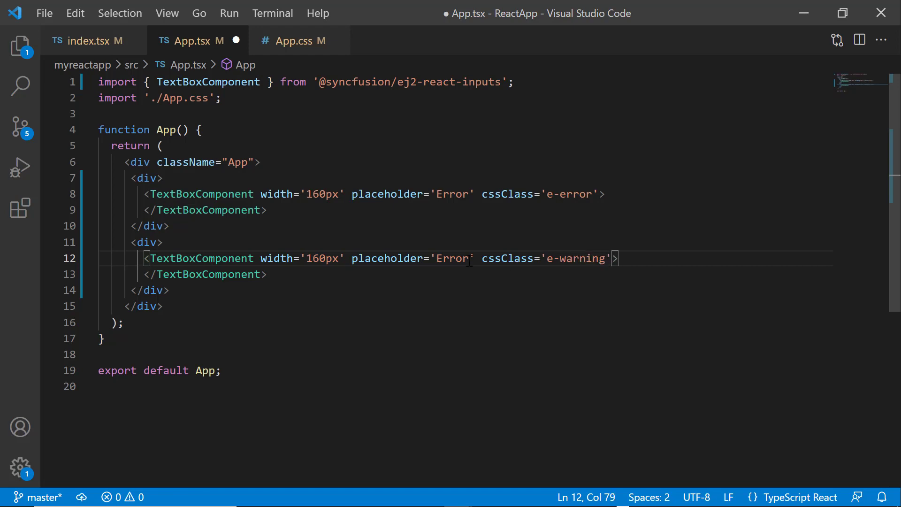
type("War")
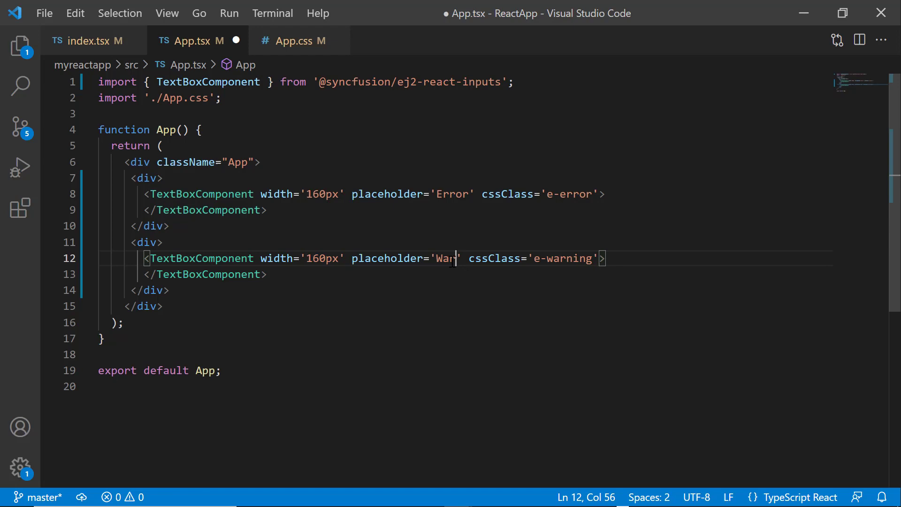
type("ning")
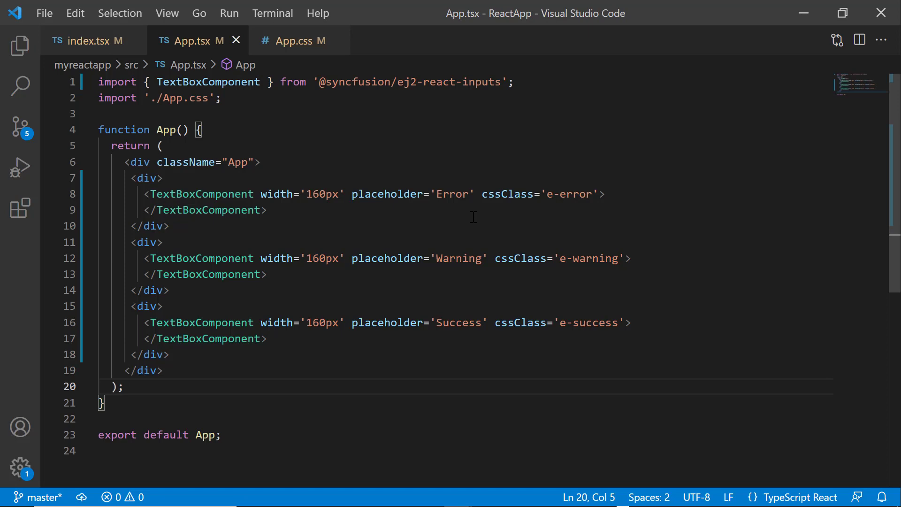
double_click(537, 194)
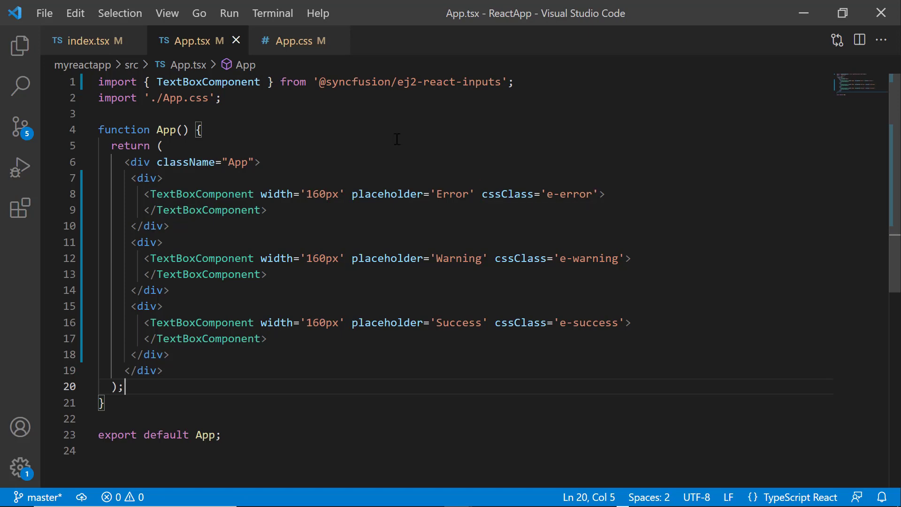
left_click(293, 41)
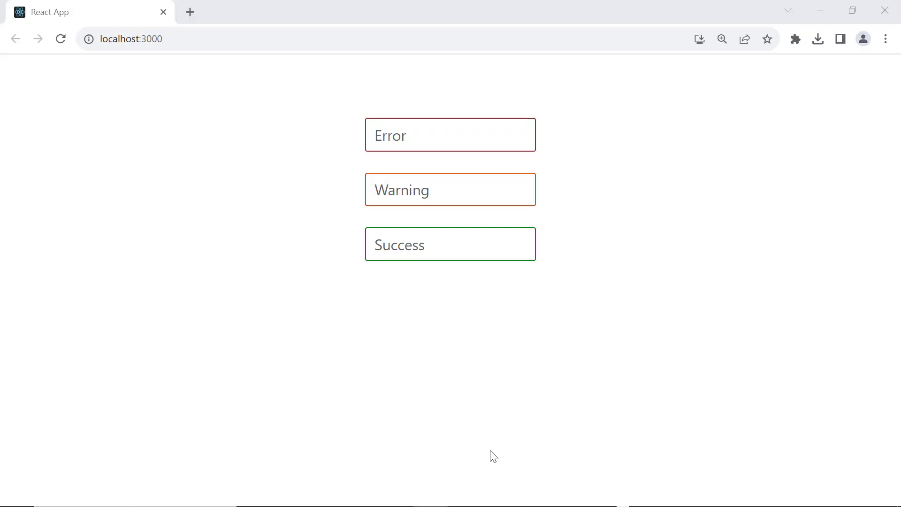
- Enter Syncfusion in the red Error box and then in the orange Warning box
left_click(450, 134)
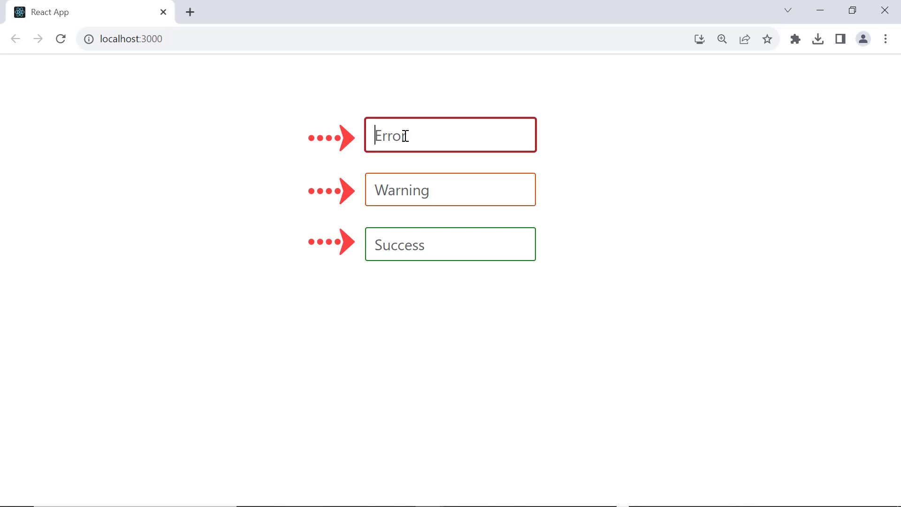
type("Syncfusion")
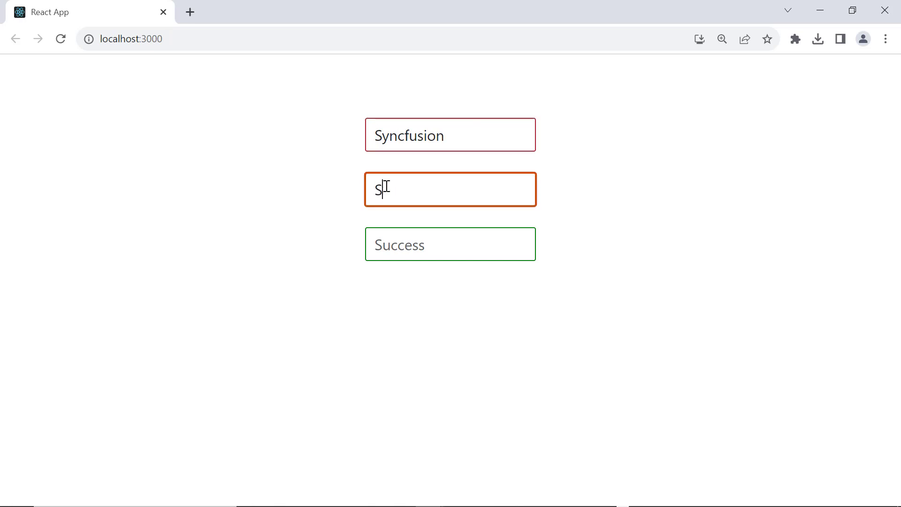
type("yncf")
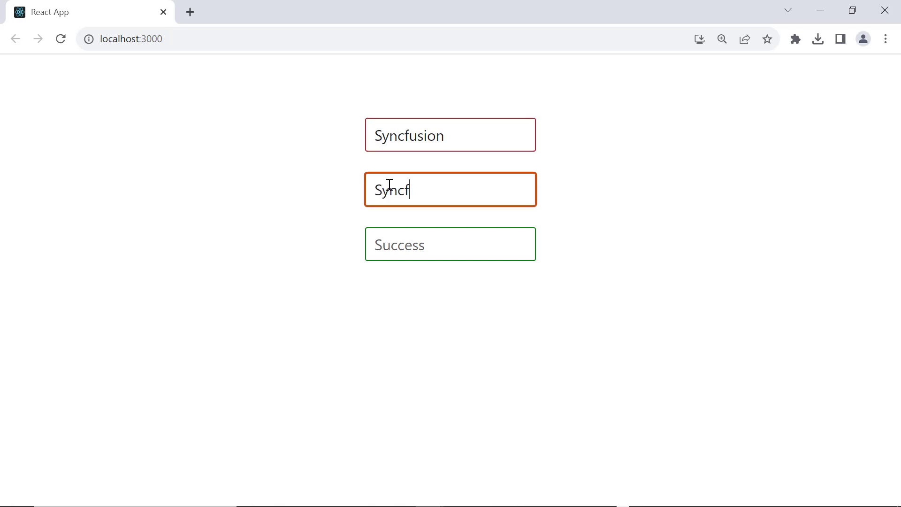
type("usion")
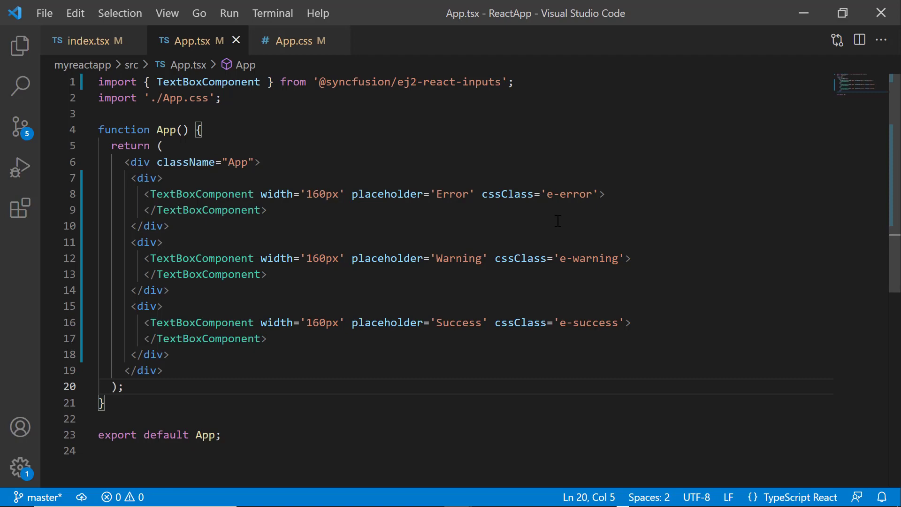
- Give the Error text box floatLabelType 'Always' and placeholder 'Always'
left_click(602, 193)
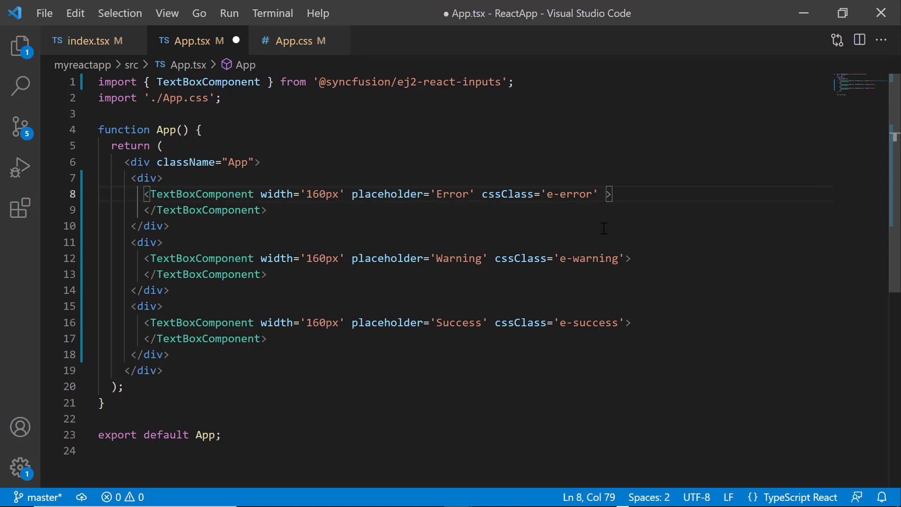
type("floatLabelType='")
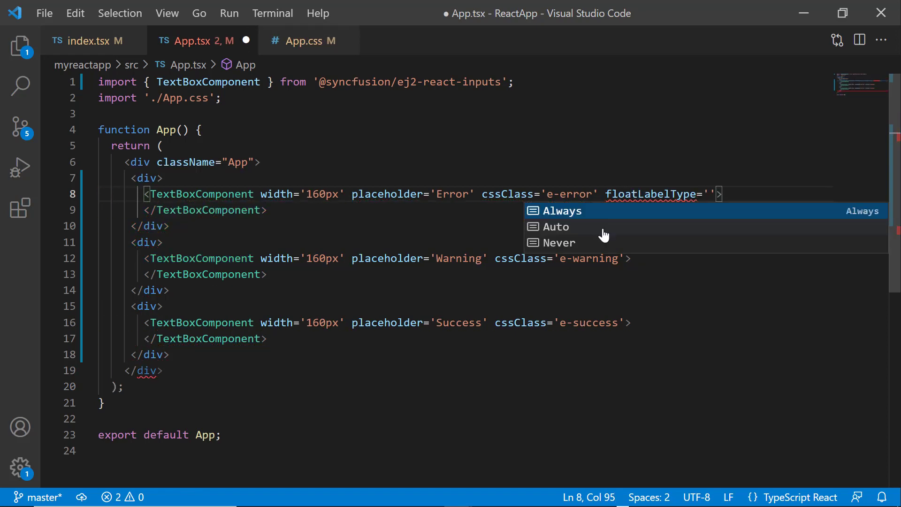
left_click(561, 211)
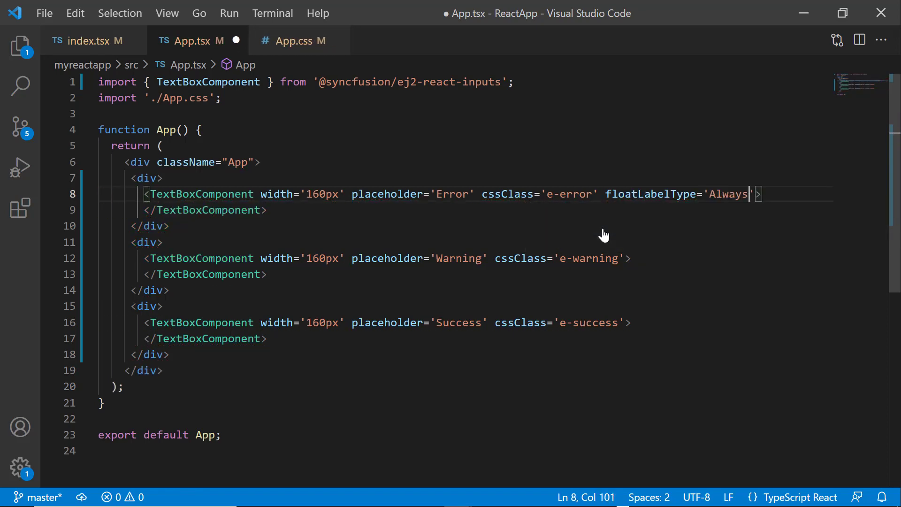
double_click(452, 193)
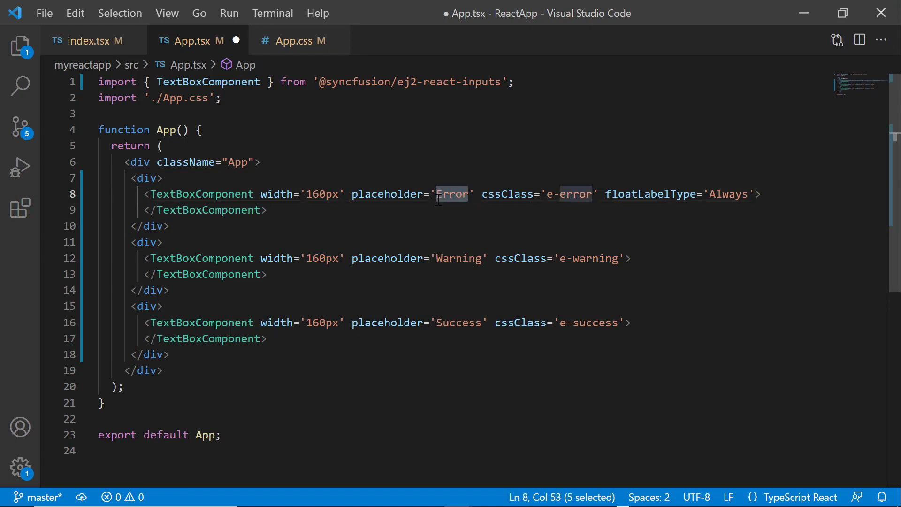
type("All")
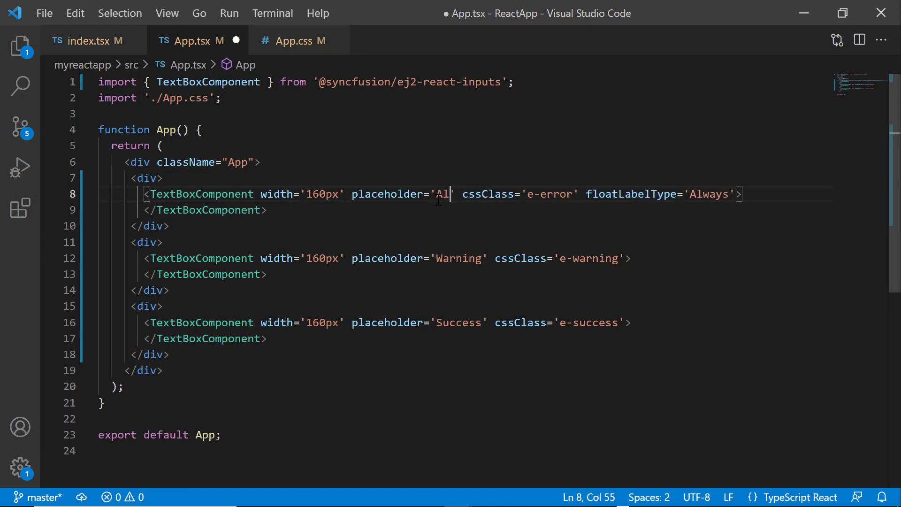
type("ways")
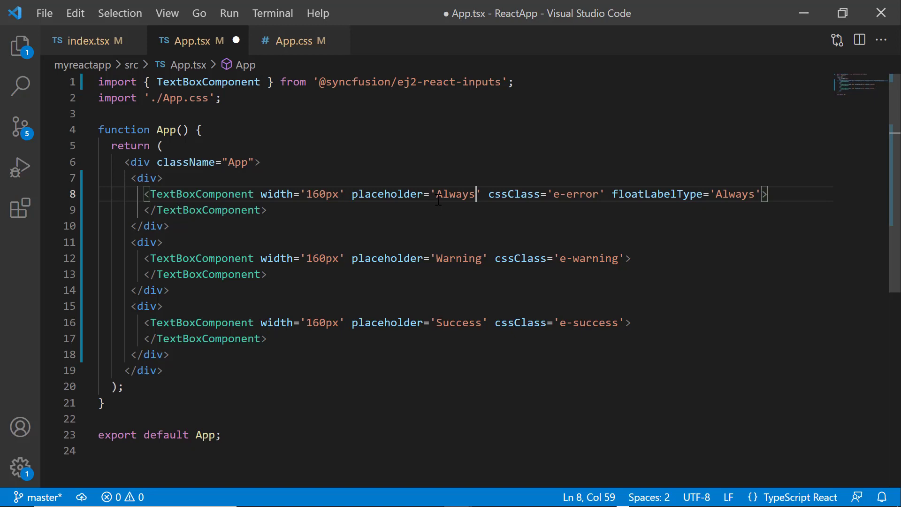
mouse_move(573, 232)
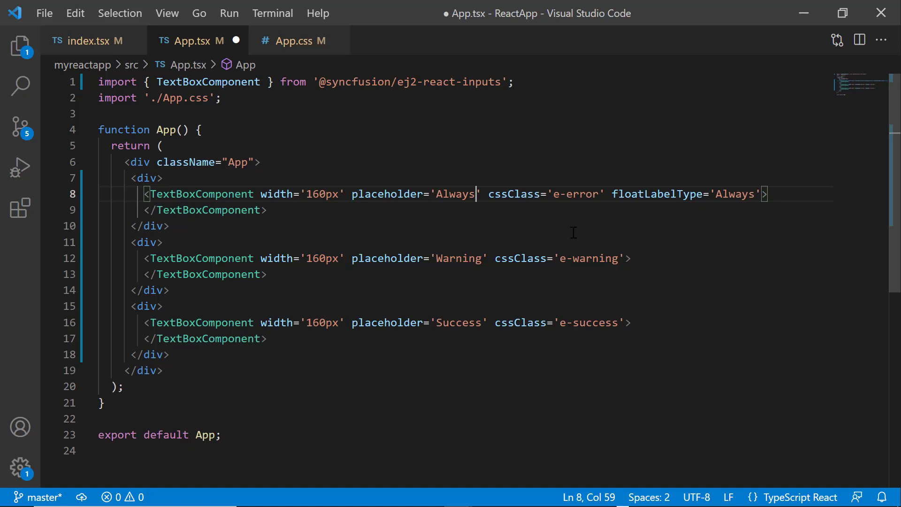
mouse_move(611, 252)
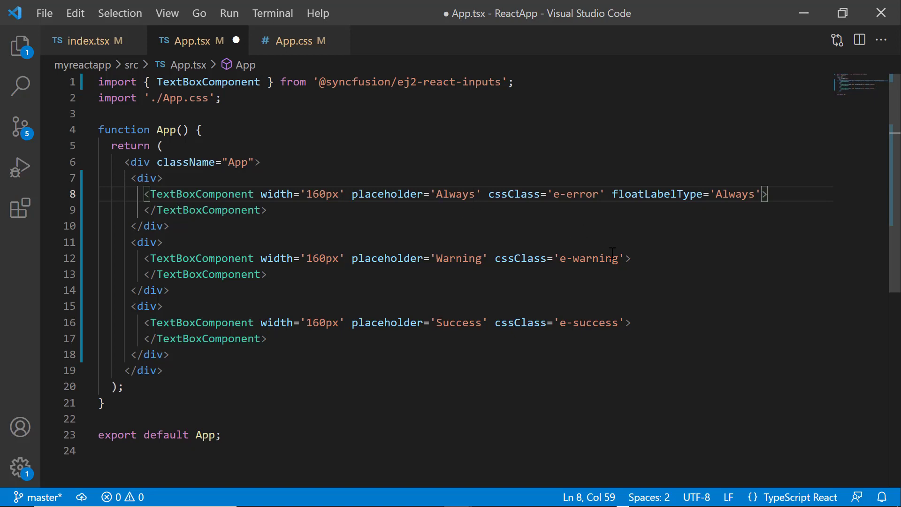
- Give the Warning text box floatLabelType 'Auto' and placeholder 'Auto'
type("floatLabelType=")
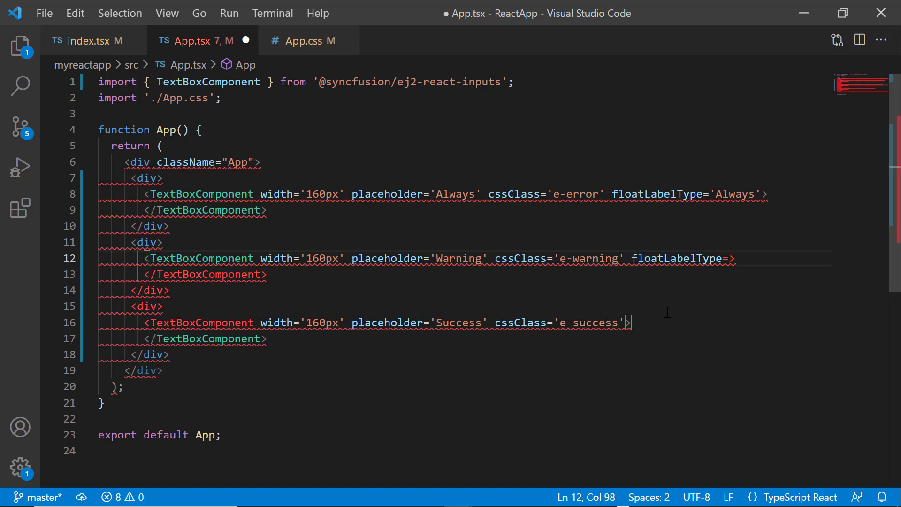
type("'Auto'")
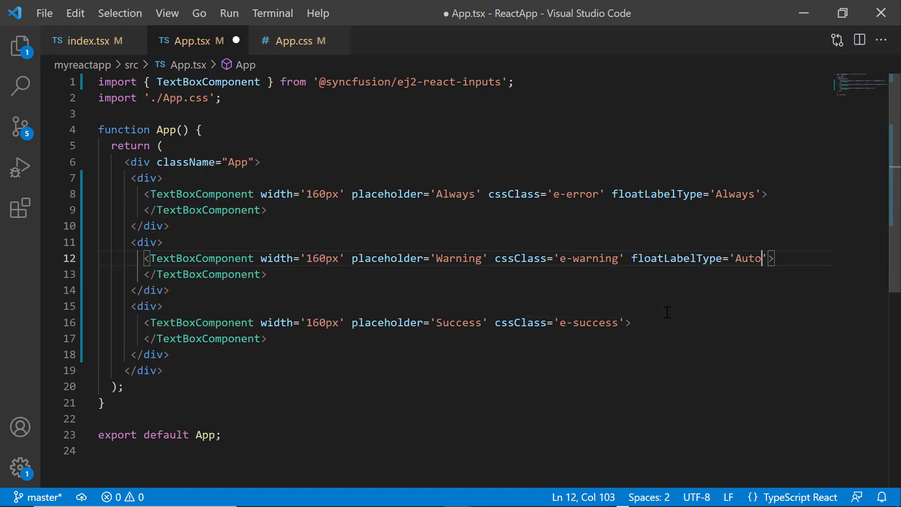
double_click(458, 258)
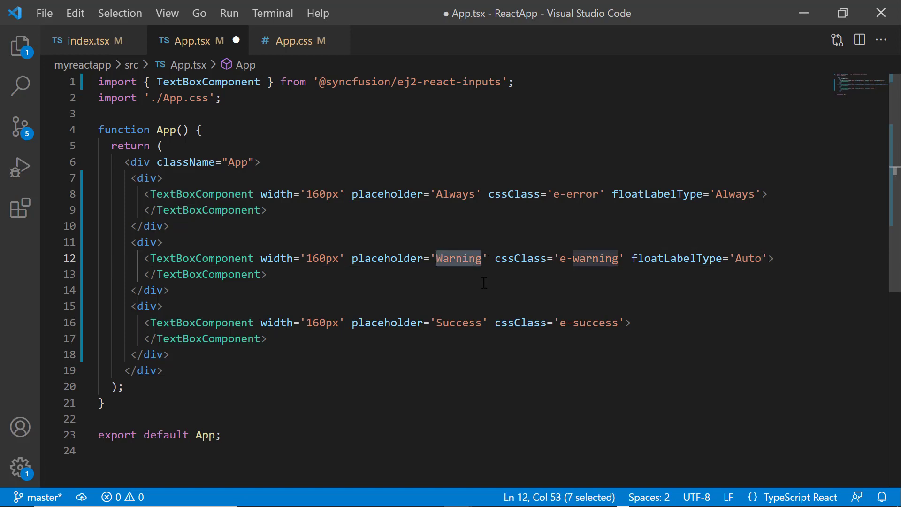
type("Au")
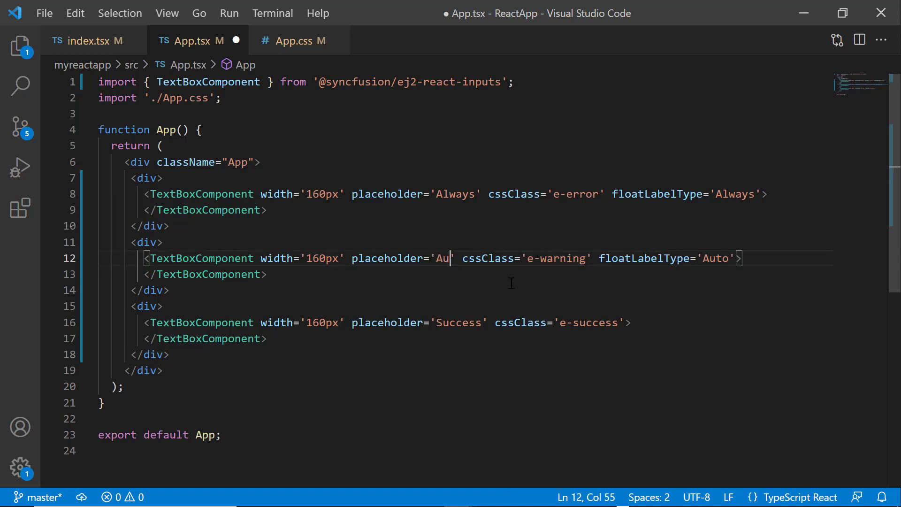
type("to")
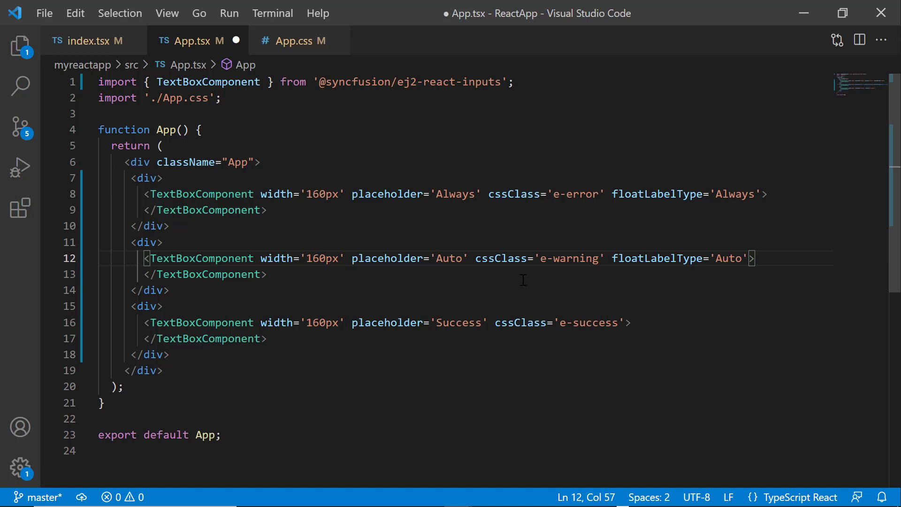
- Give the Success text box floatLabelType 'Never' and placeholder 'Never'
left_click(628, 322)
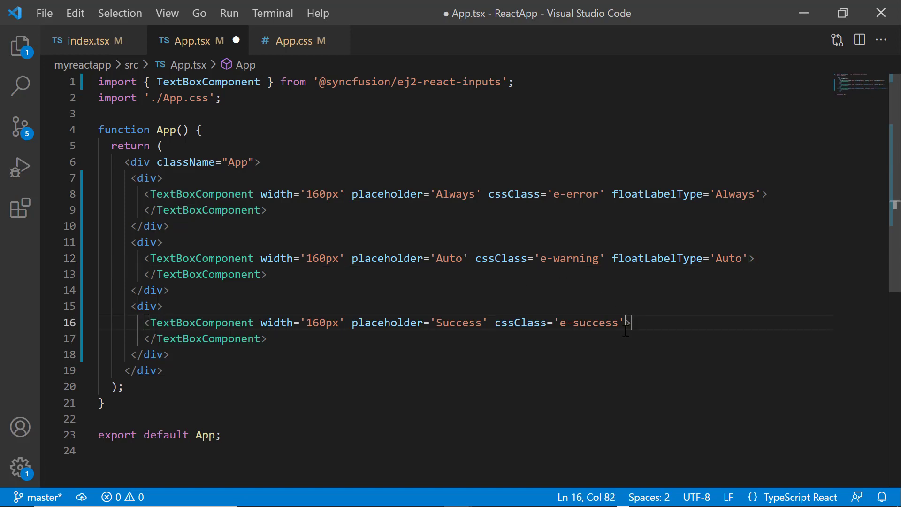
type("floatLabelType=")
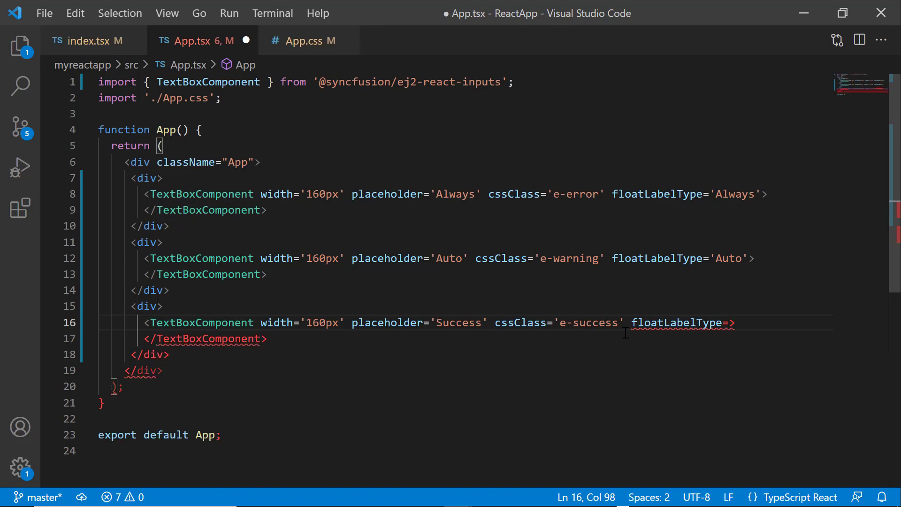
type("'Never'")
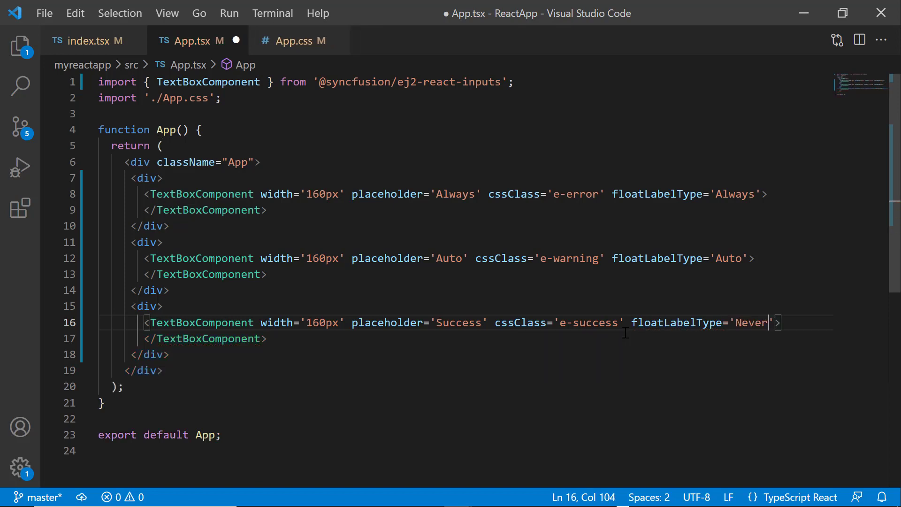
double_click(457, 322)
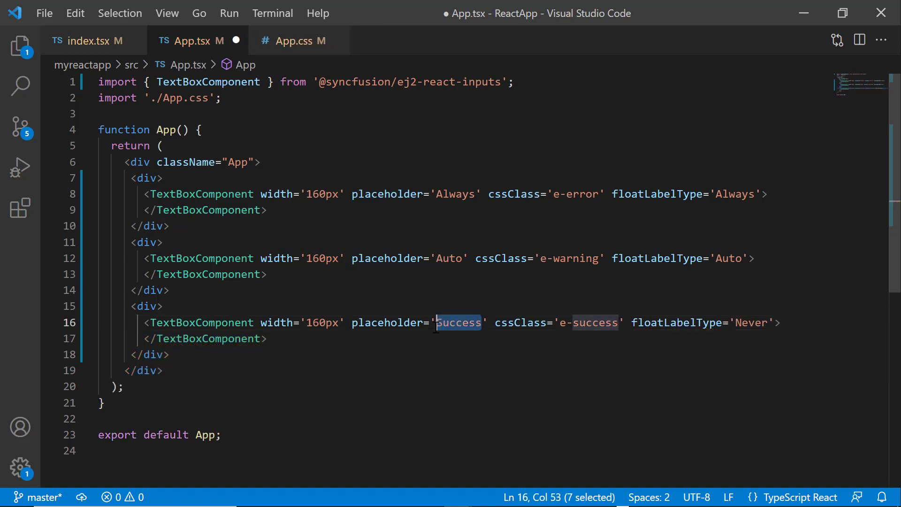
type("N")
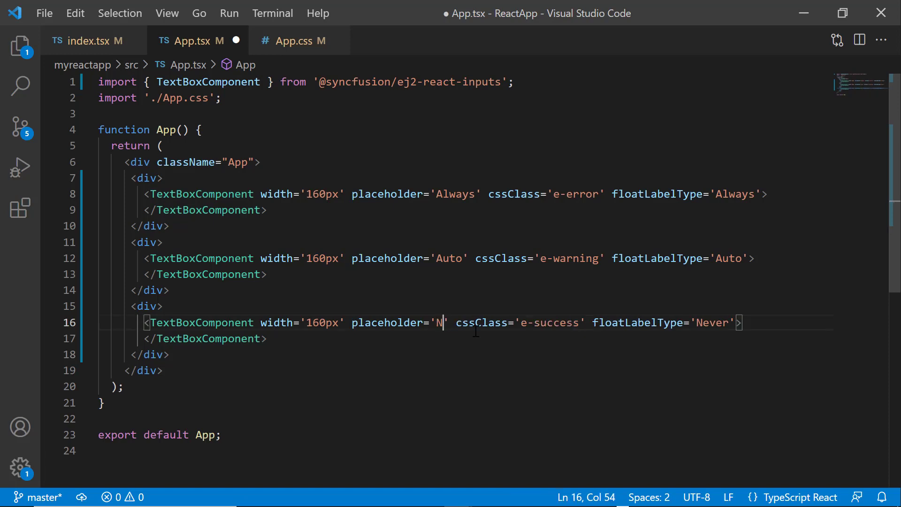
type("ever")
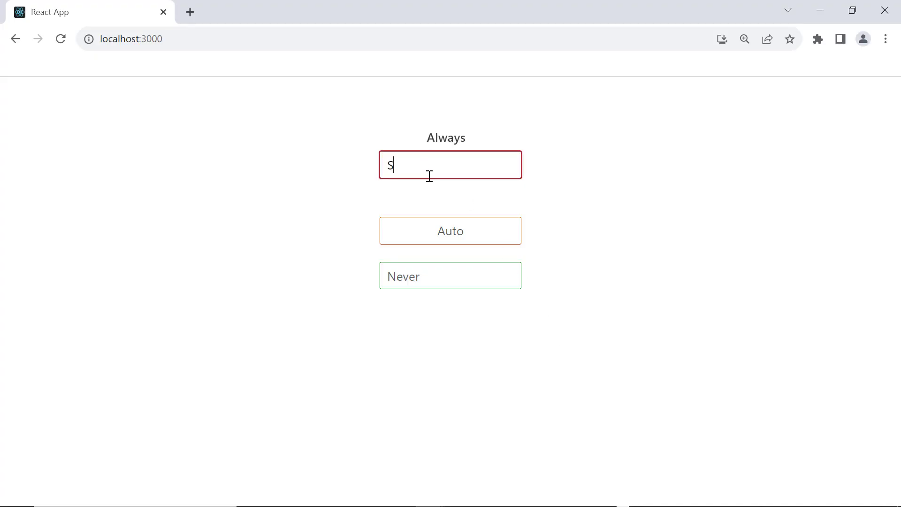
- Enter Syncfusion into the Always, Auto and Never text boxes at localhost:3000
type("yncfusion")
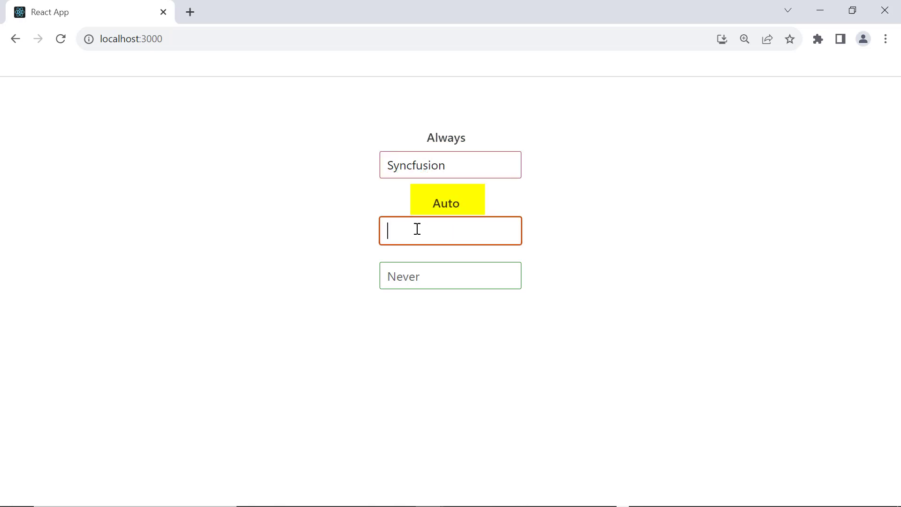
type("Syncfus")
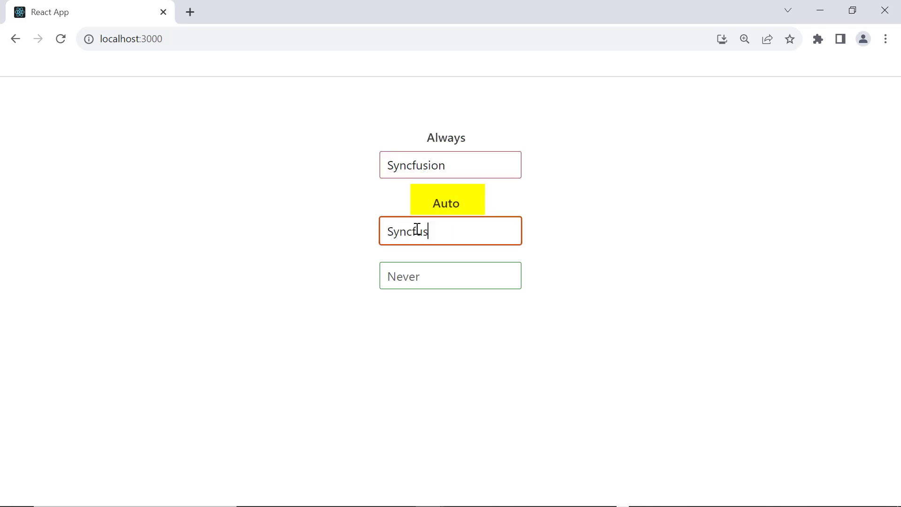
left_click(449, 275)
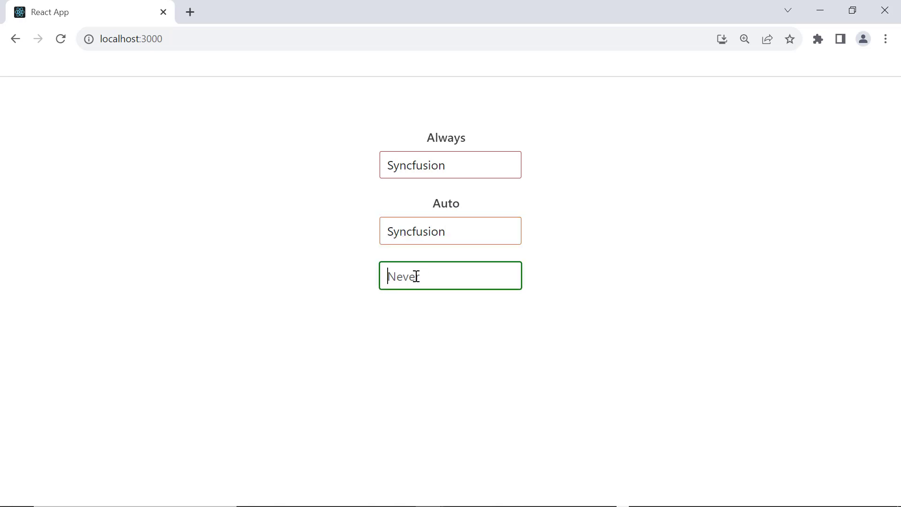
type("Syncfusi")
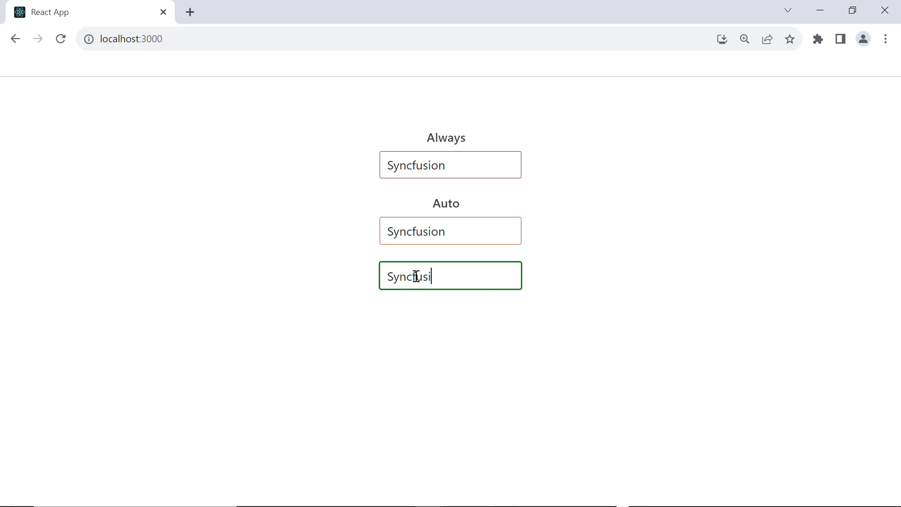
type("on")
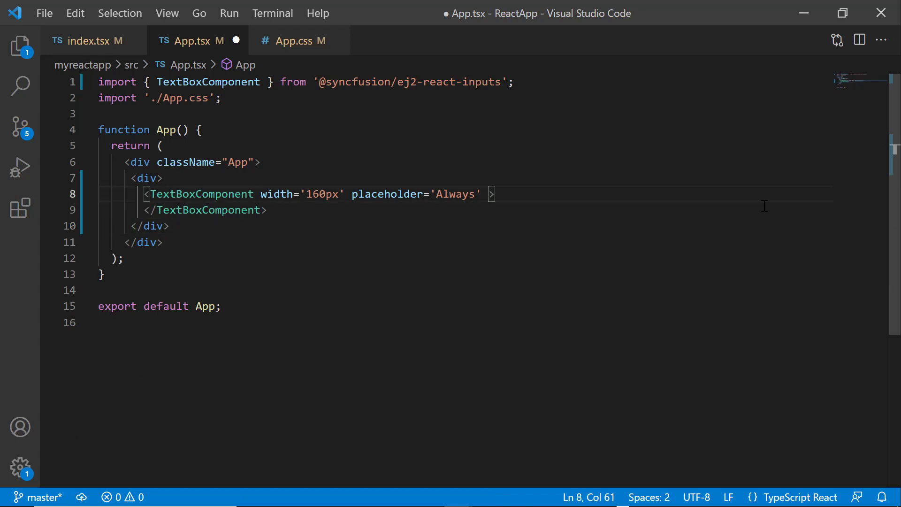
mouse_move(618, 322)
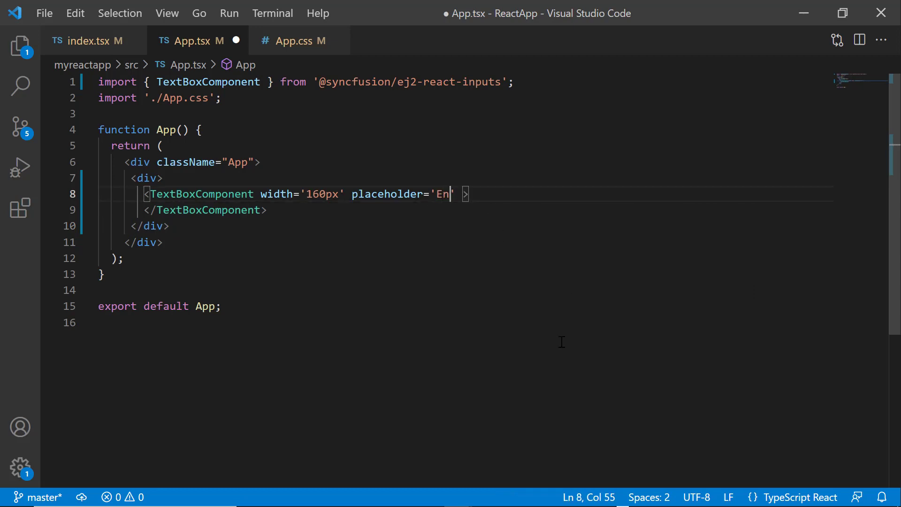
- Set the TextBoxComponent placeholder to 'Enter your address' and add multiline={true}
type("ter your ad")
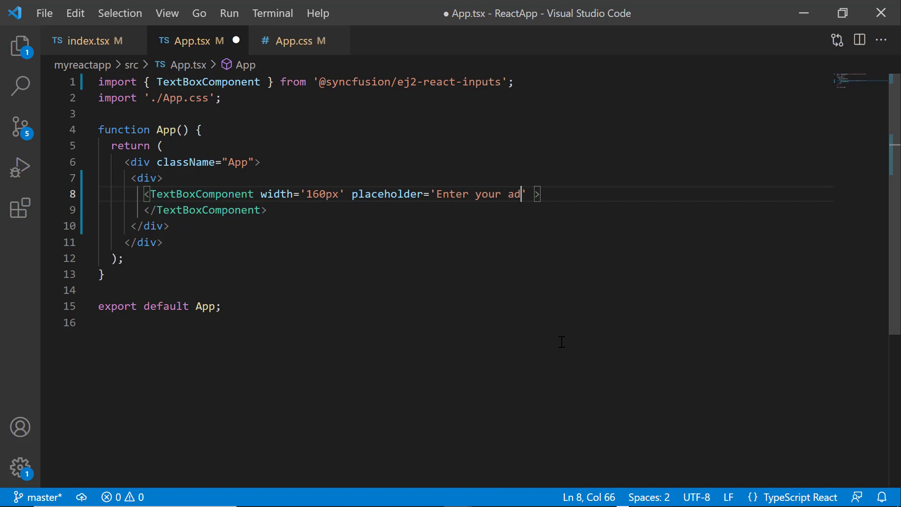
type("dress")
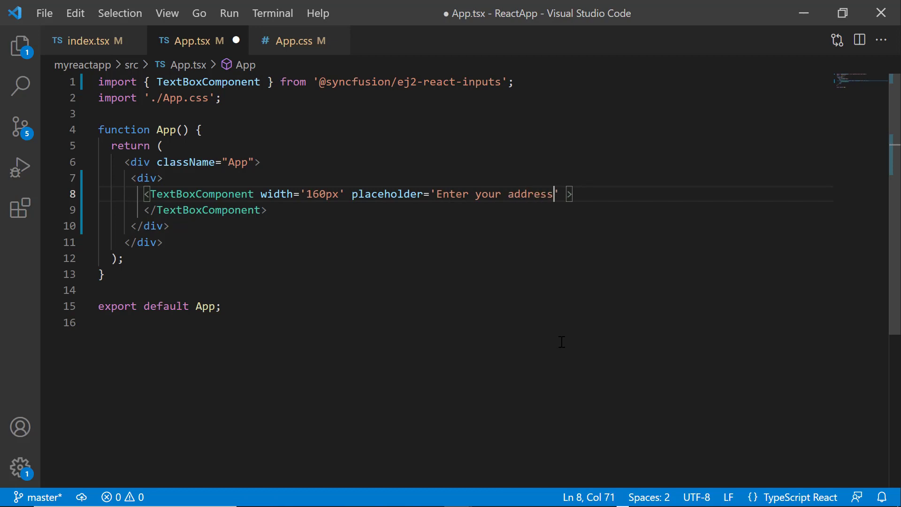
type("multiline=")
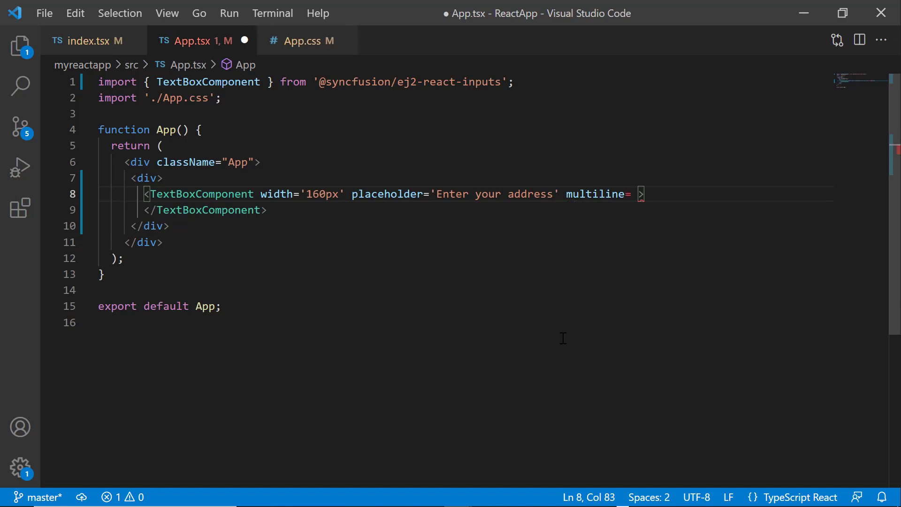
type("{tr")
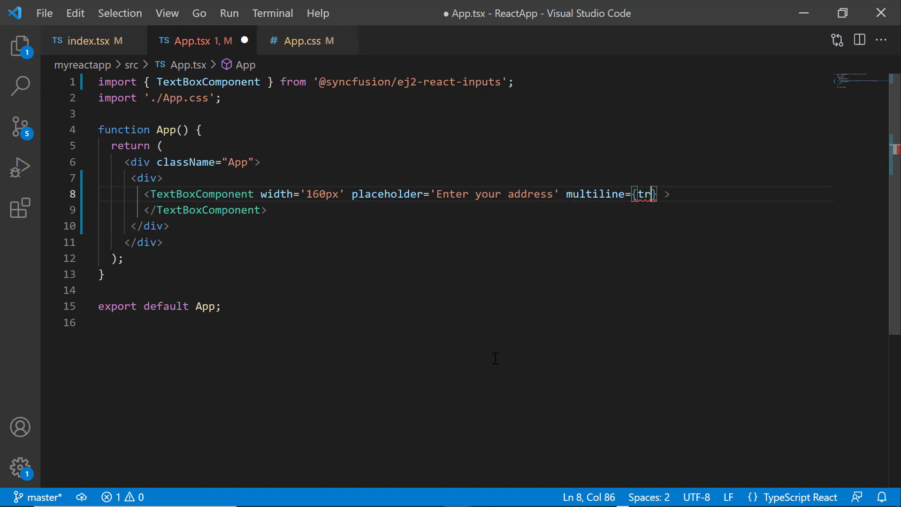
type("ue}")
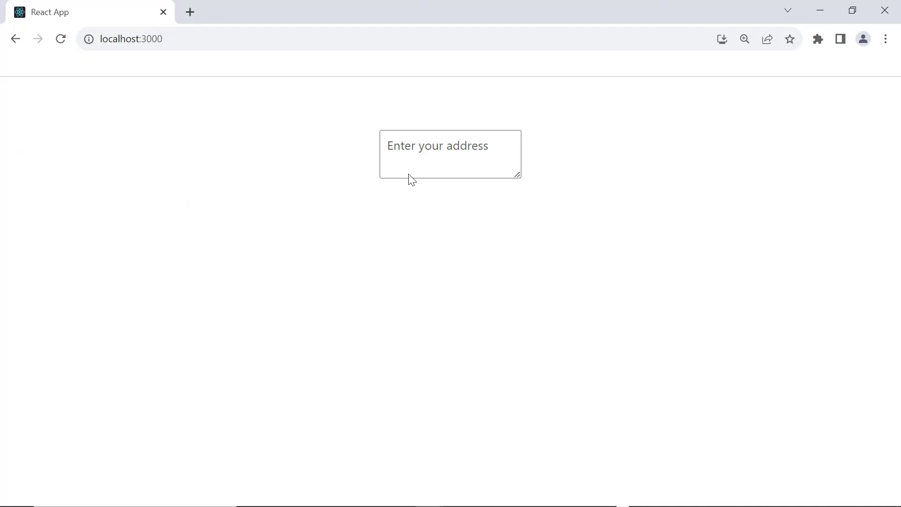
- Enter an address beginning '18/19' in the multiline address textbox
type("18/")
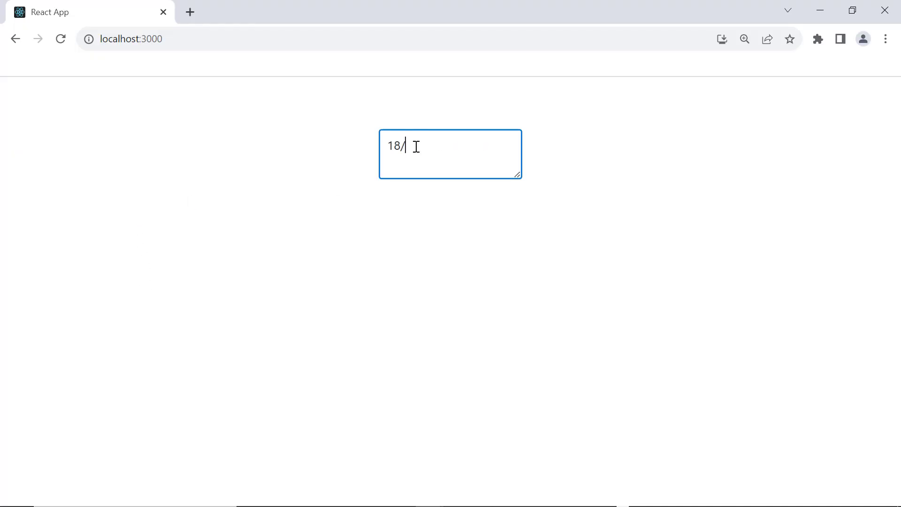
type("19")
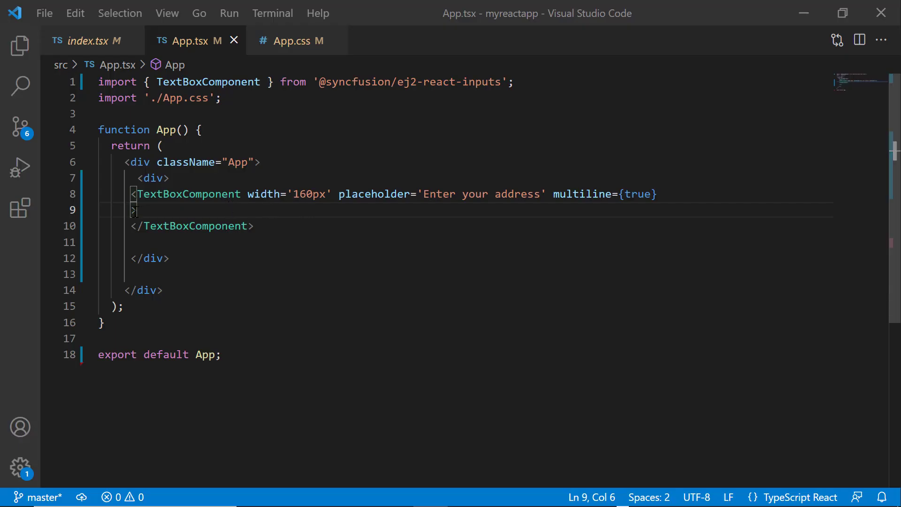
- Add readOnly={true} and value='John' to the TextBoxComponent and save App.tsx
type("readOnly={")
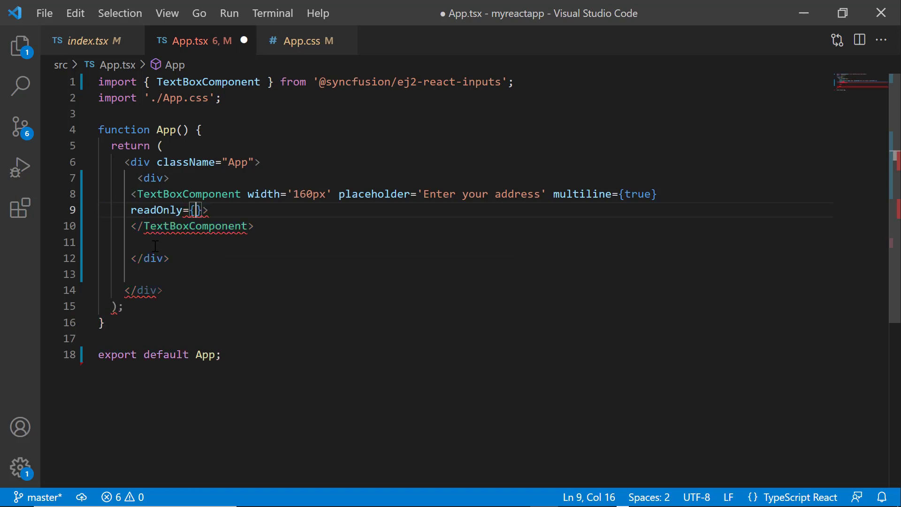
type("true")
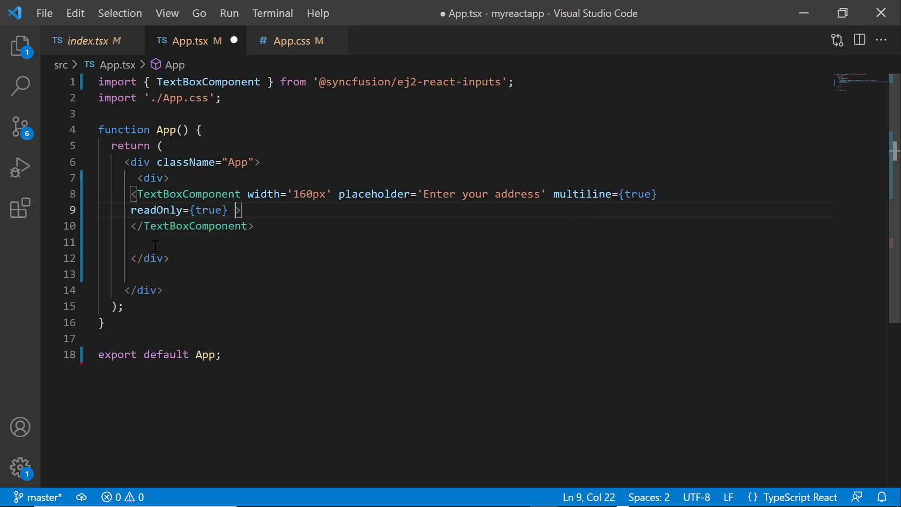
type("value")
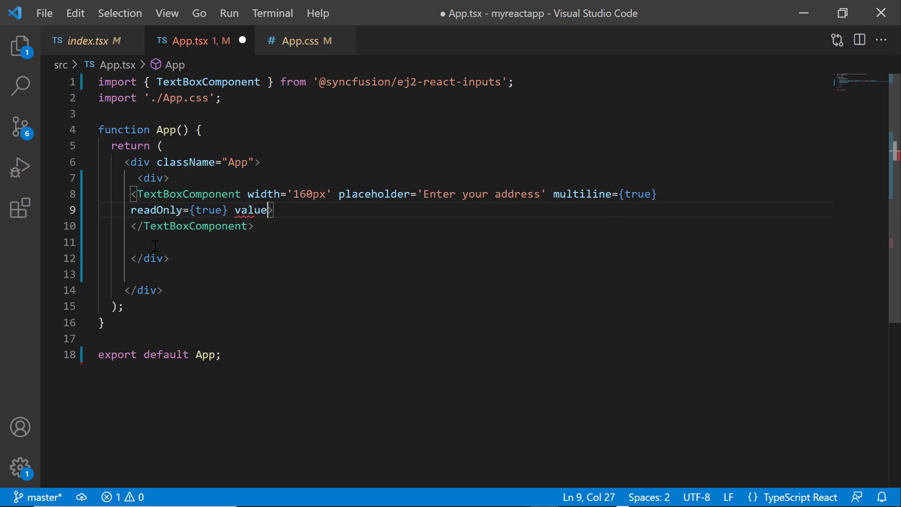
type("'Jo'")
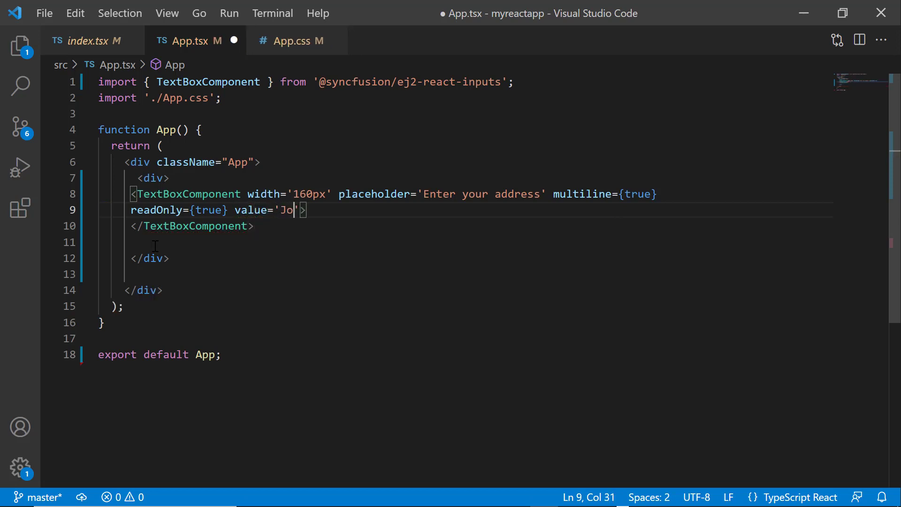
type("hn")
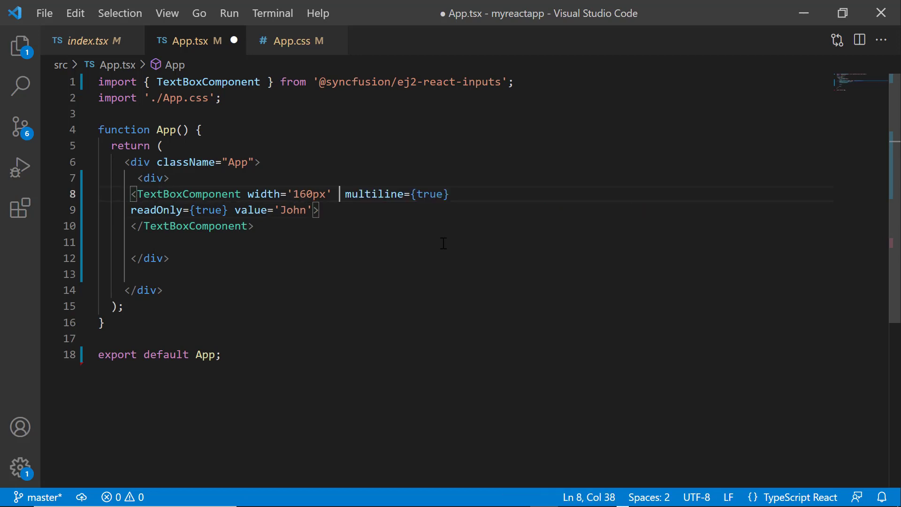
key("ctrl+s")
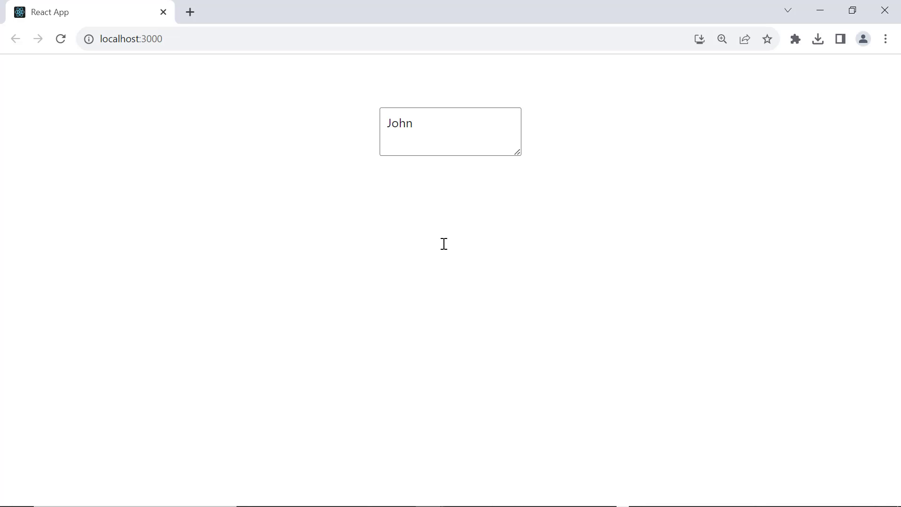
- View the reloaded localhost:3000 page showing 'John' in the multiline textbox
left_click(403, 129)
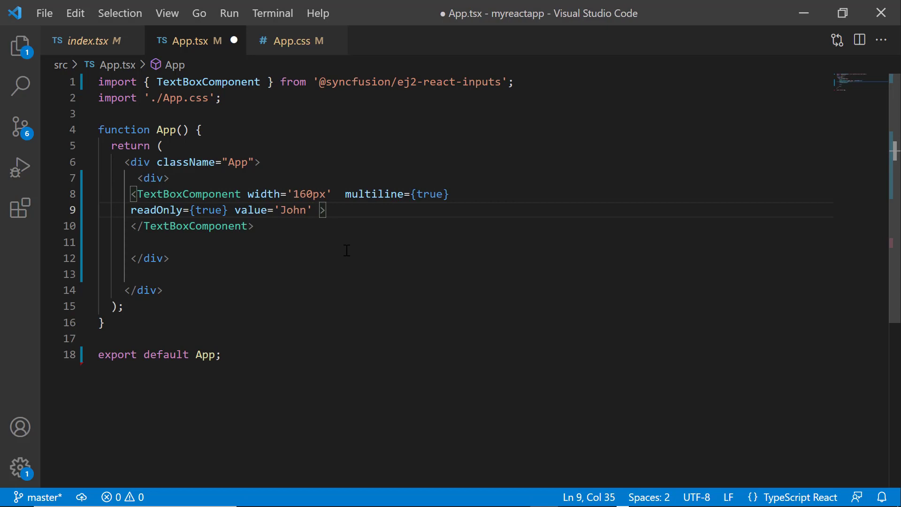
- Add enabled={false} to the read-only 'John' TextBoxComponent
type("enabled")
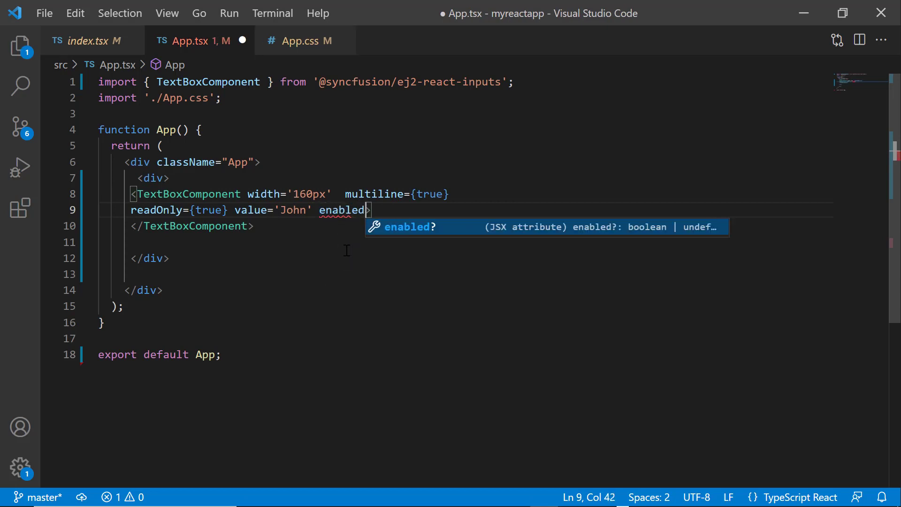
type("={fal")
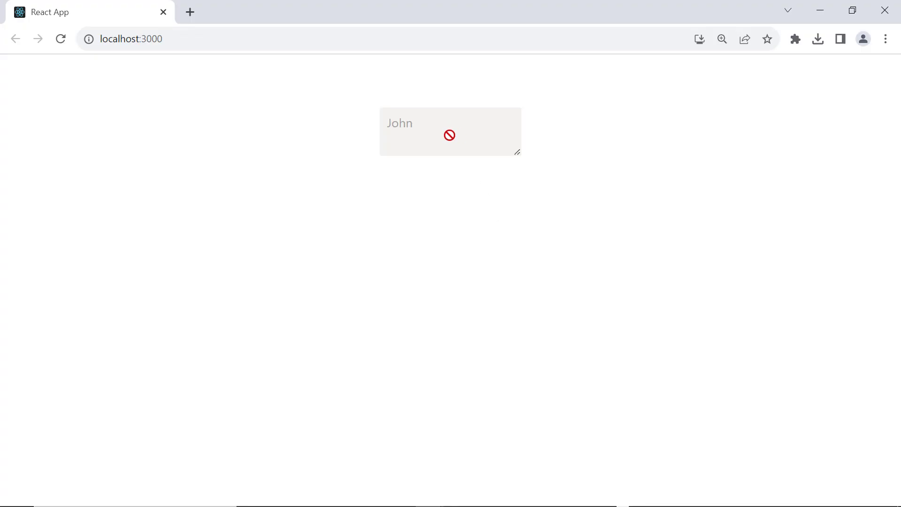
mouse_move(479, 144)
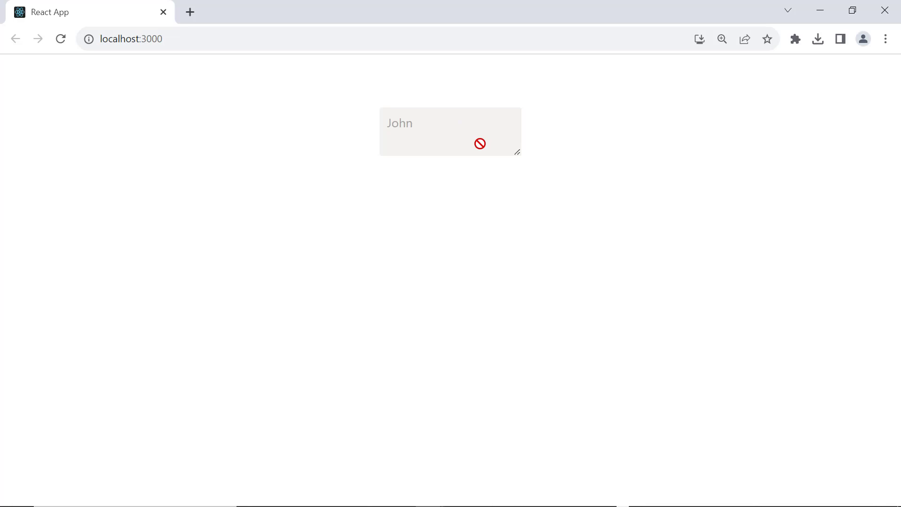